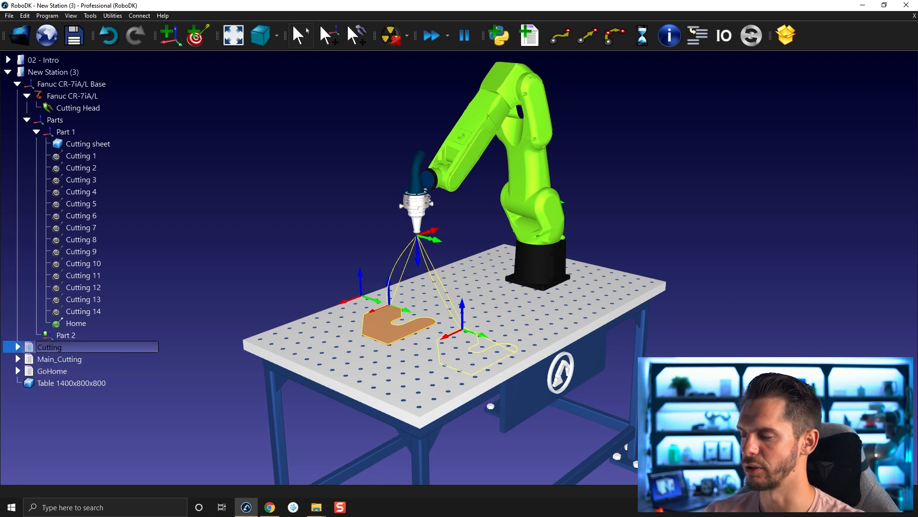
{"action": "mouse_move", "coordinate": [73, 350]}
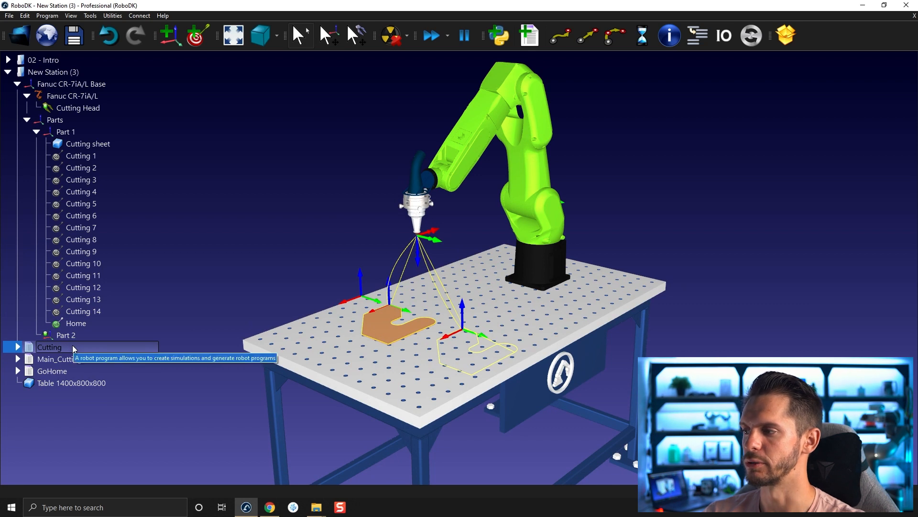
Step: Duplicate the Cutting program via Edit > Copy and Paste onto the station
{"action": "left_click", "coordinate": [25, 15]}
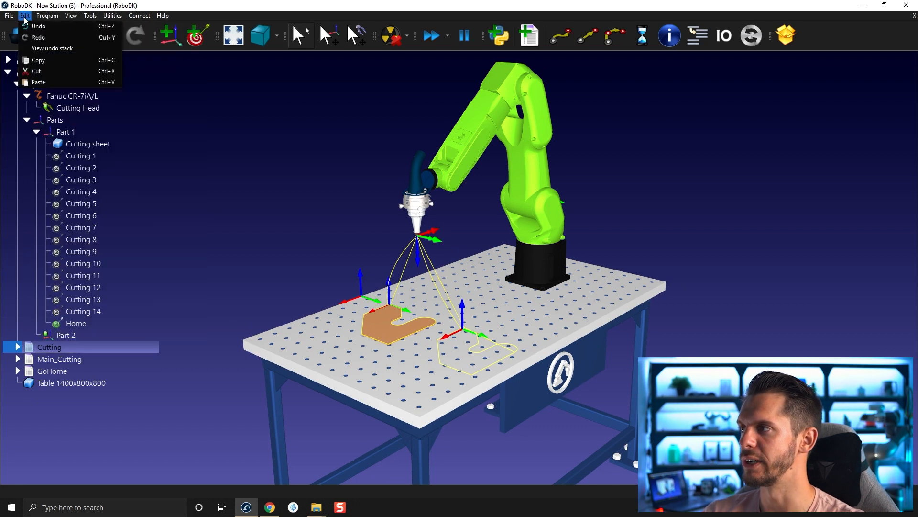
{"action": "mouse_move", "coordinate": [38, 59]}
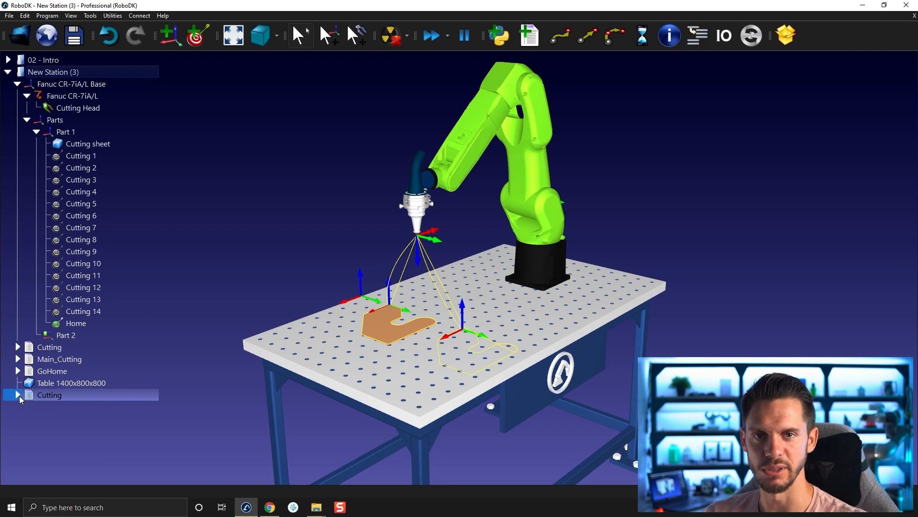
{"action": "mouse_move", "coordinate": [30, 404]}
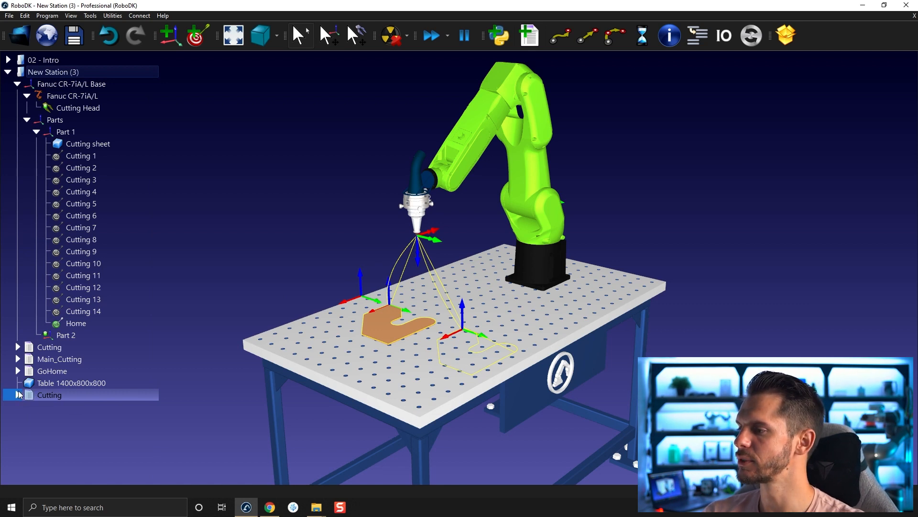
Step: Inspect the copied program's and Cutting 2's options, then move the robot to a cutting target
{"action": "right_click", "coordinate": [49, 394]}
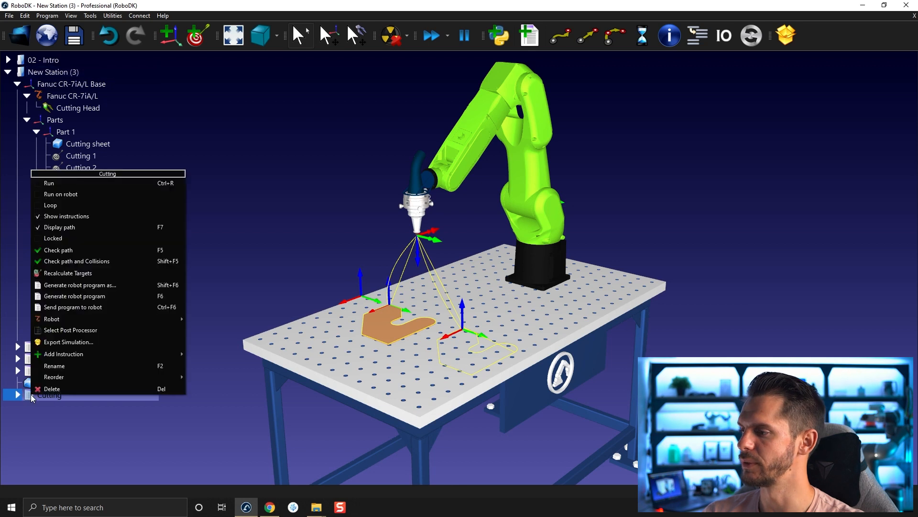
{"action": "mouse_move", "coordinate": [75, 319]}
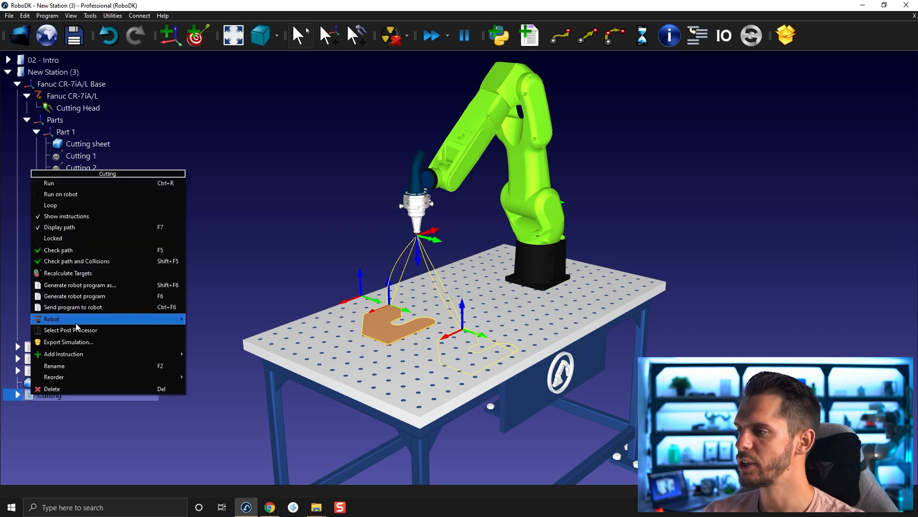
{"action": "mouse_move", "coordinate": [58, 318]}
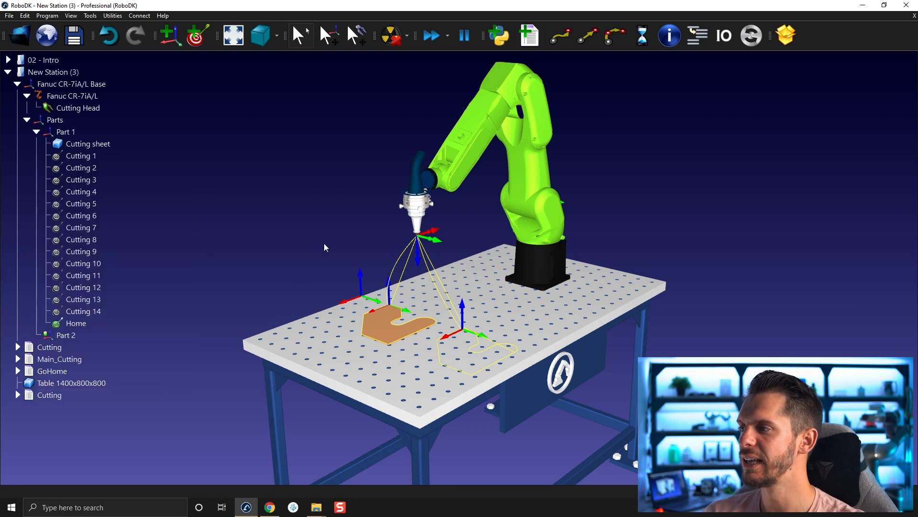
{"action": "right_click", "coordinate": [80, 169]}
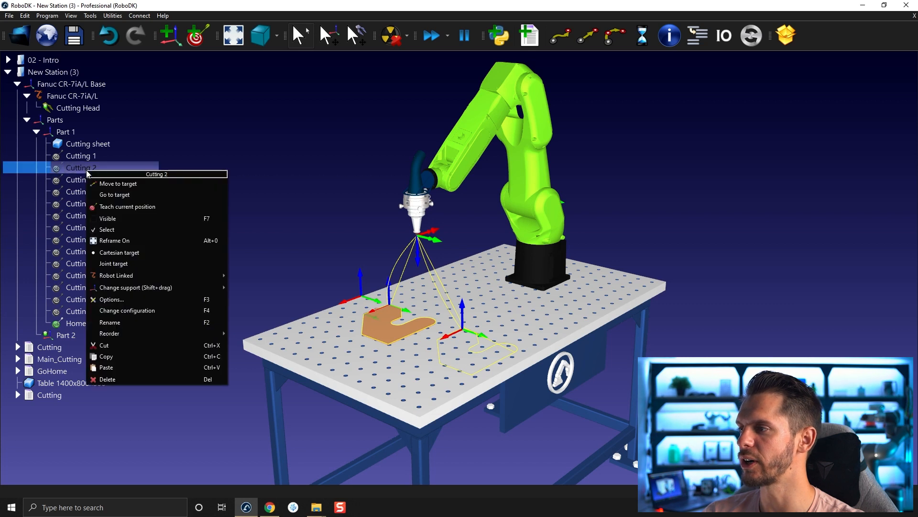
{"action": "mouse_move", "coordinate": [117, 275]}
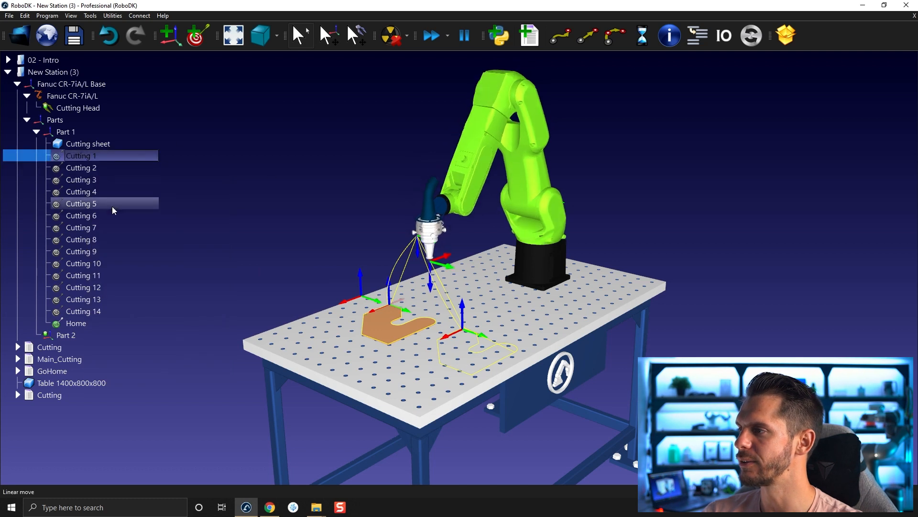
{"action": "right_click", "coordinate": [81, 203]}
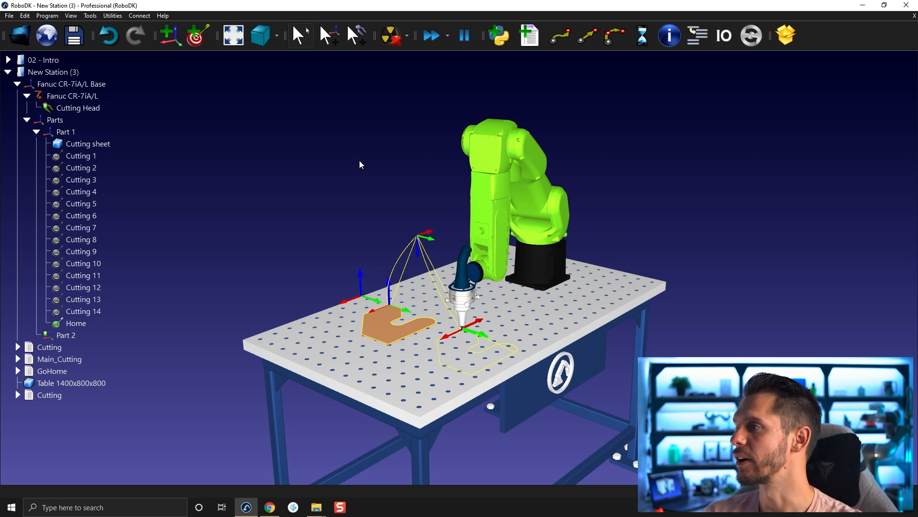
{"action": "mouse_move", "coordinate": [357, 155]}
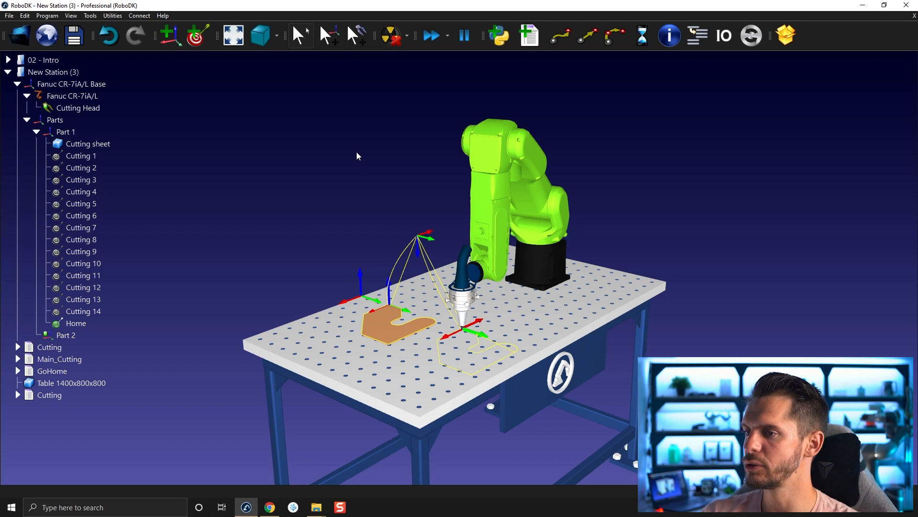
Step: Create a new empty station, New Station (3), alongside the cutting cell
{"action": "double_click", "coordinate": [49, 394]}
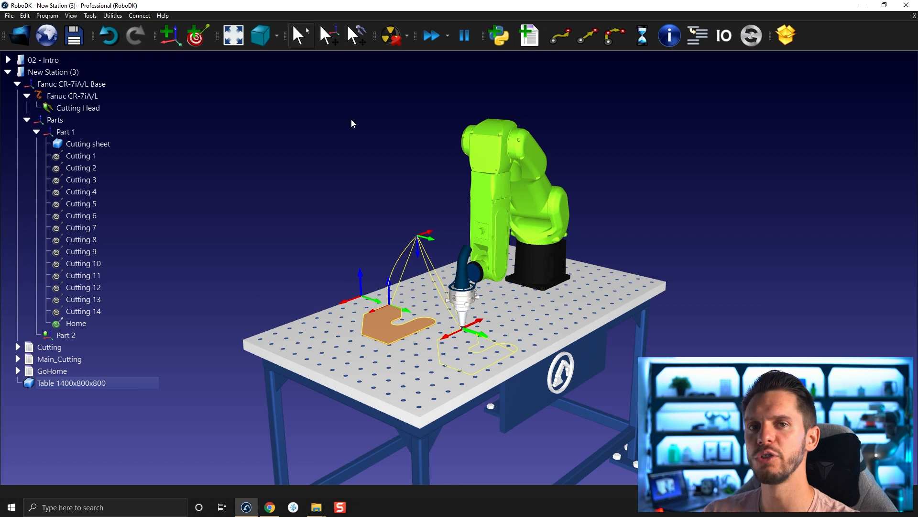
{"action": "left_click", "coordinate": [66, 131]}
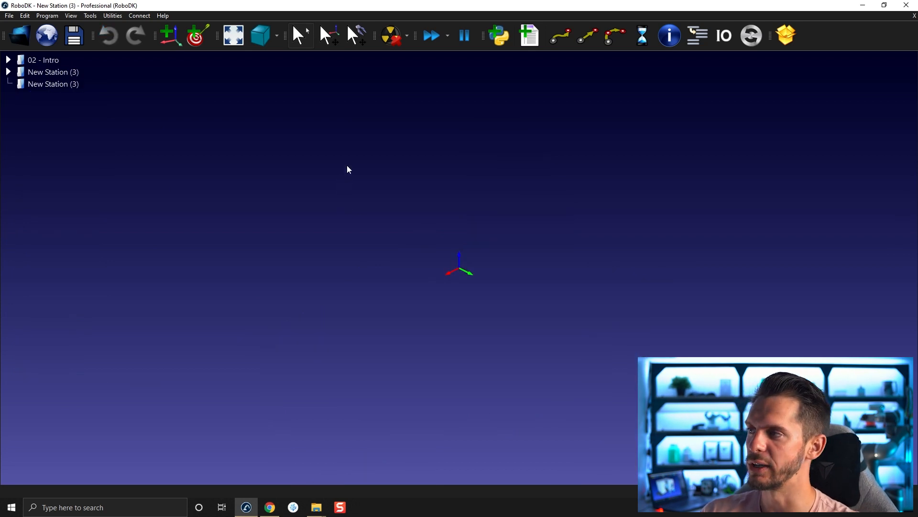
{"action": "left_click", "coordinate": [53, 72]}
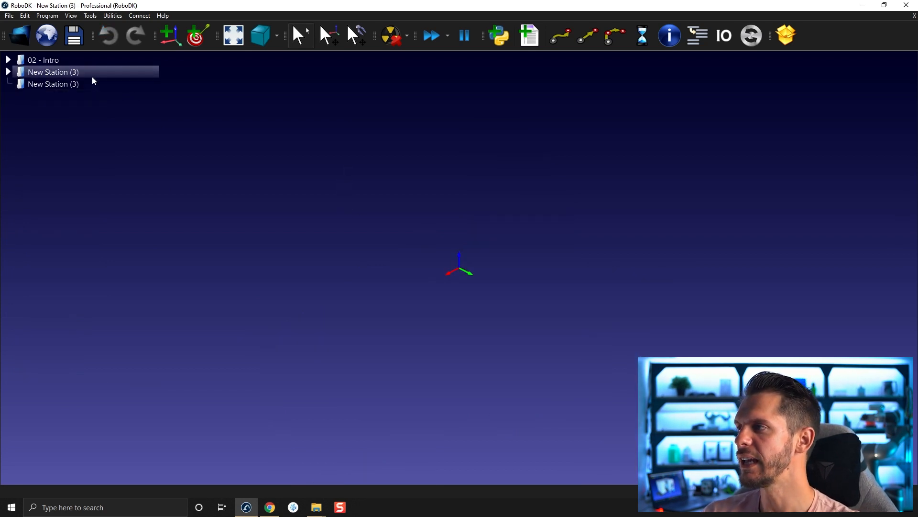
Step: Expand the original station and drag the copied Cutting program into the new station
{"action": "left_click", "coordinate": [9, 72]}
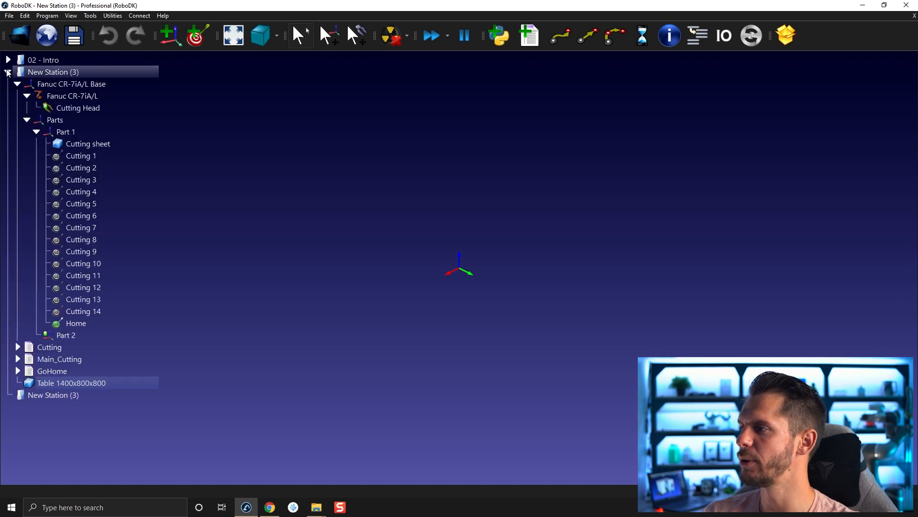
{"action": "left_click", "coordinate": [88, 144]}
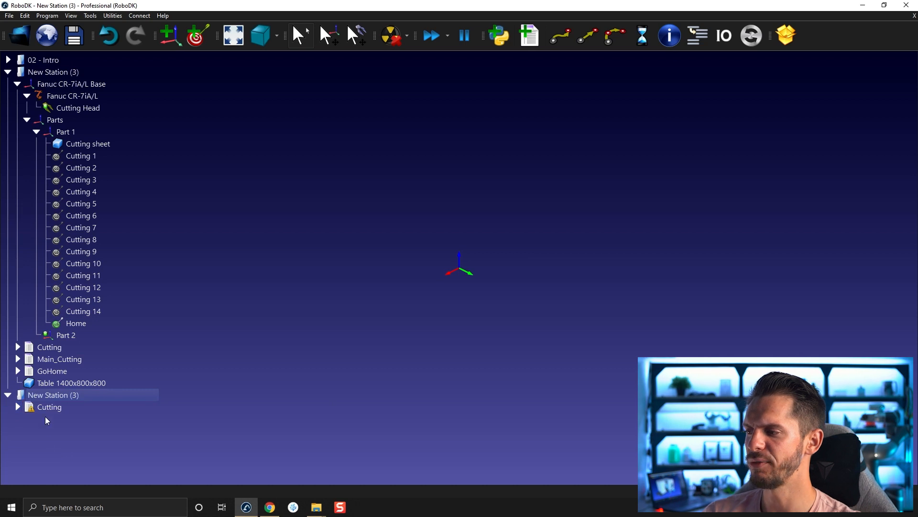
{"action": "left_click", "coordinate": [48, 408]}
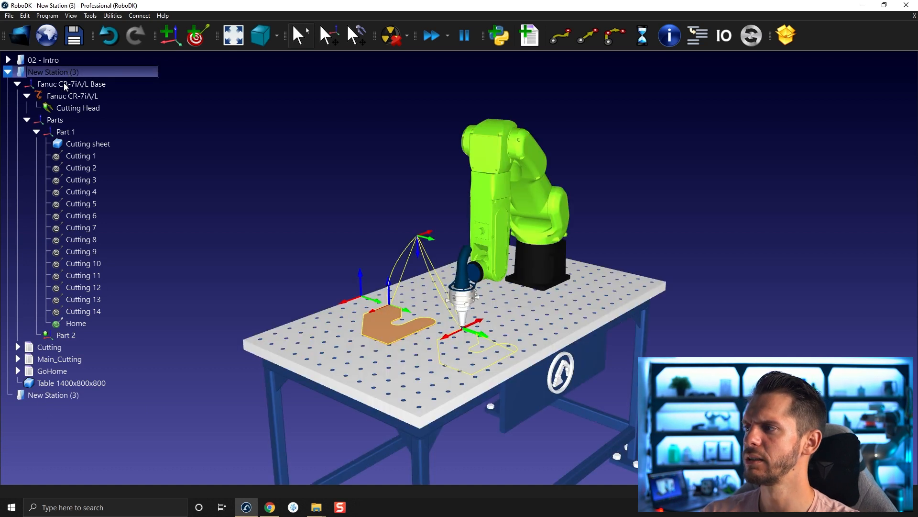
Step: Copy the Cutting sheet part into the second New Station (3) and display that station alone
{"action": "left_click", "coordinate": [71, 95]}
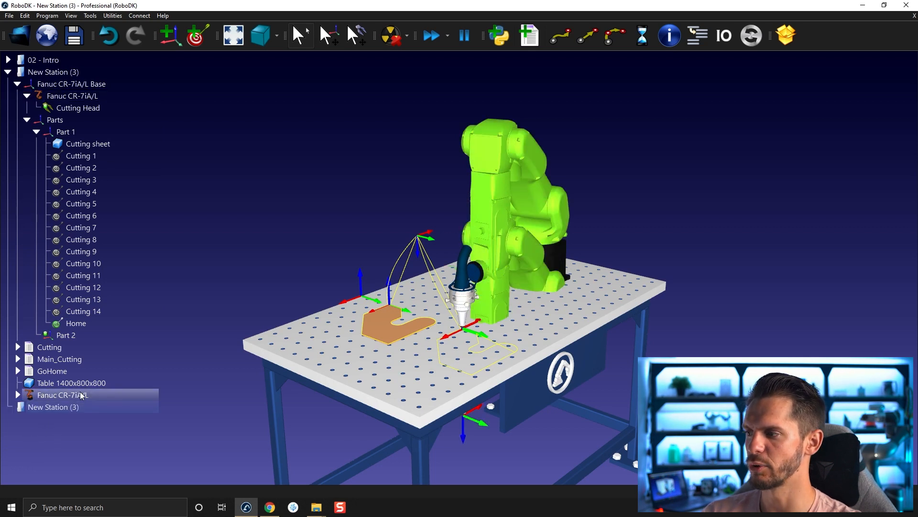
{"action": "double_click", "coordinate": [62, 394]}
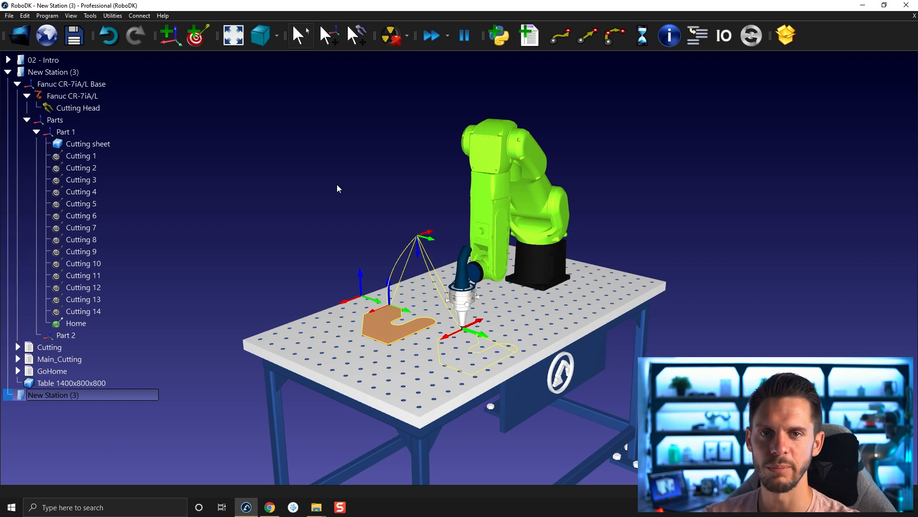
{"action": "left_click", "coordinate": [73, 96]}
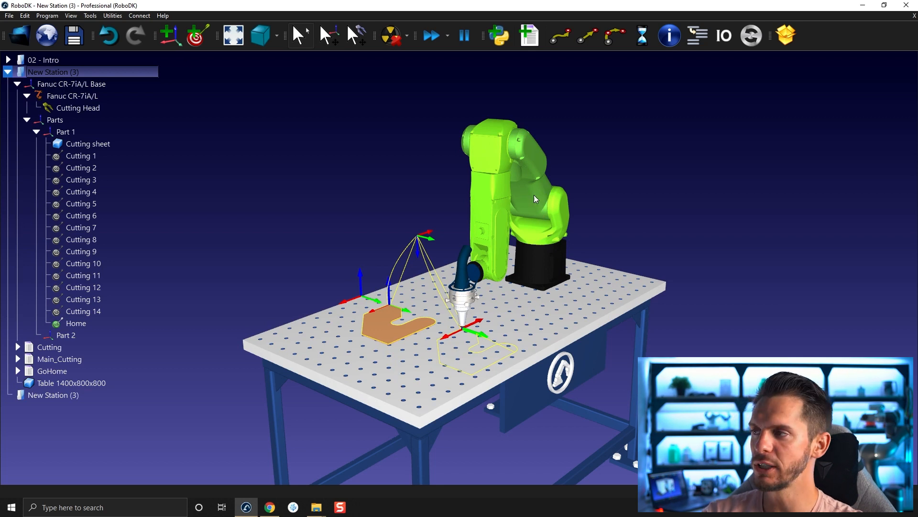
{"action": "left_click", "coordinate": [74, 96]}
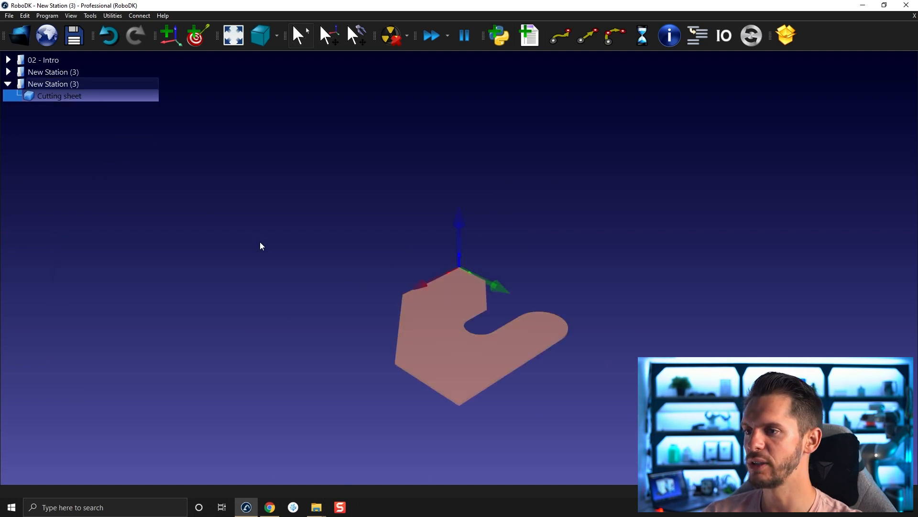
{"action": "mouse_move", "coordinate": [209, 176]}
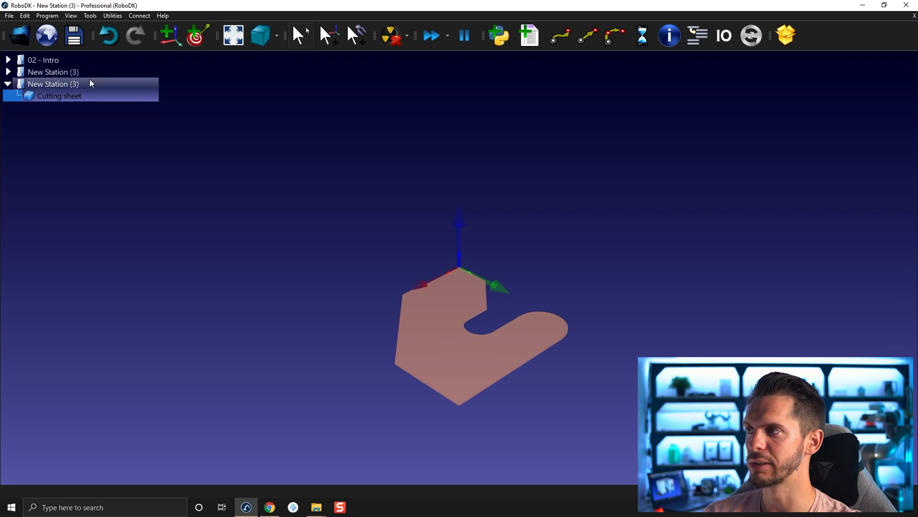
Step: Rename the second new station to 'Copy and paste'
{"action": "double_click", "coordinate": [52, 84]}
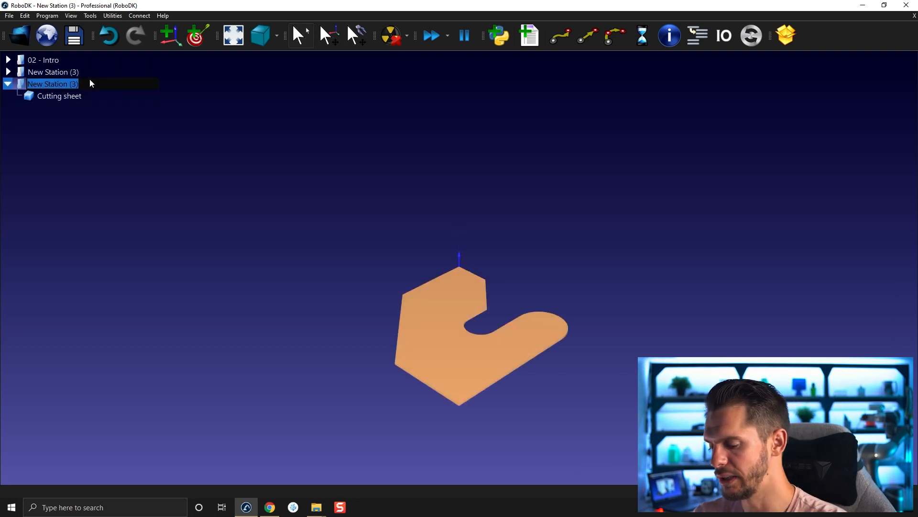
{"action": "type", "text": "Copy and paste"}
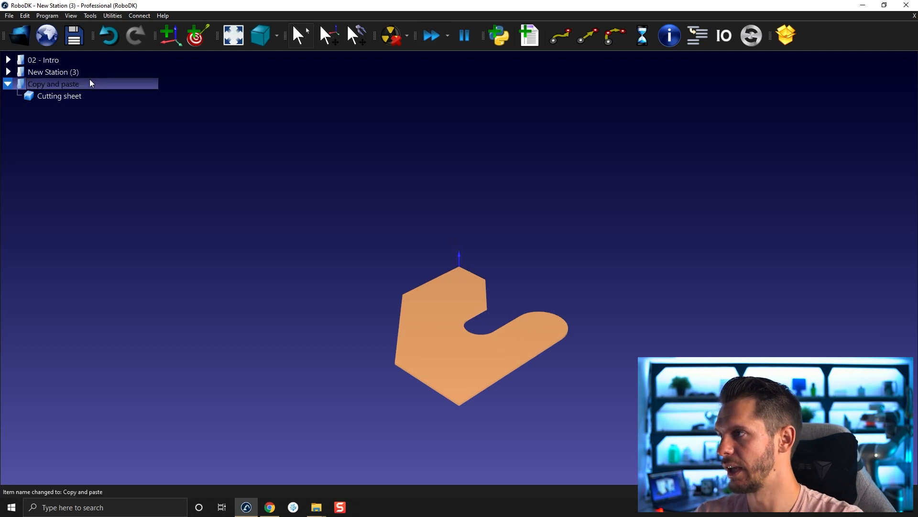
Step: Rename the original robot cell station to 'Source'
{"action": "left_click", "coordinate": [9, 72]}
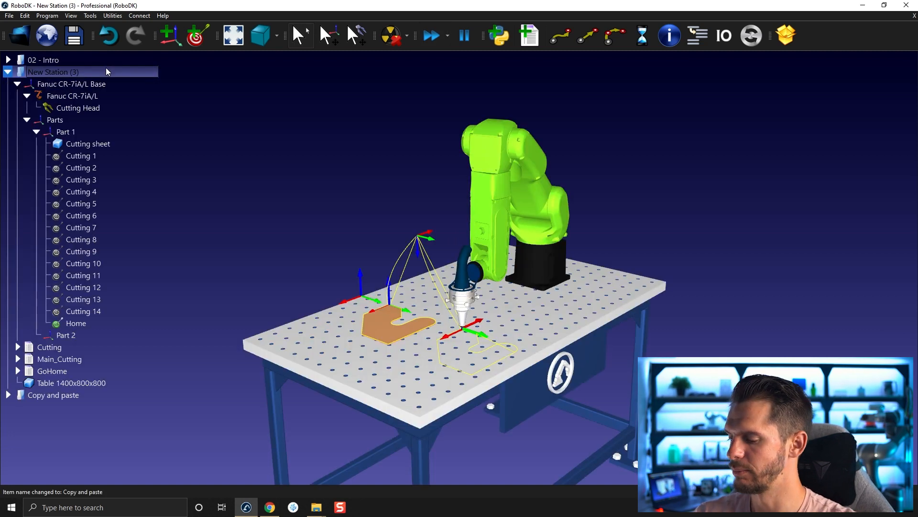
{"action": "type", "text": "Sur"}
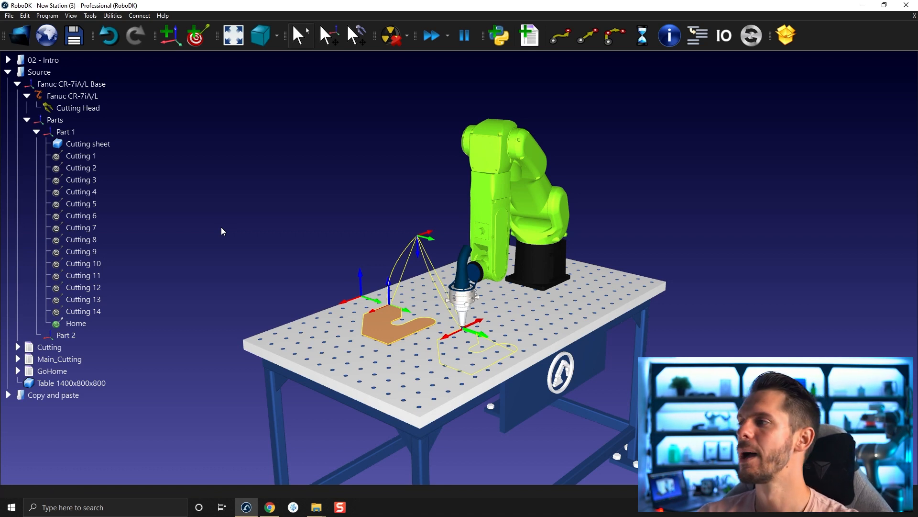
Step: Copy Fanuc CR-7iA/L Base through Part 2 from Source into the Copy and paste station
{"action": "left_click", "coordinate": [73, 96]}
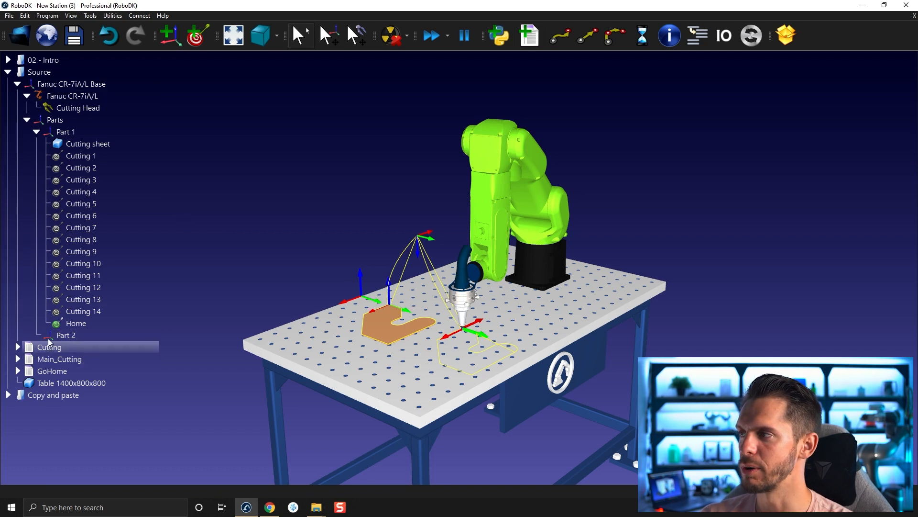
{"action": "left_click", "coordinate": [72, 84]}
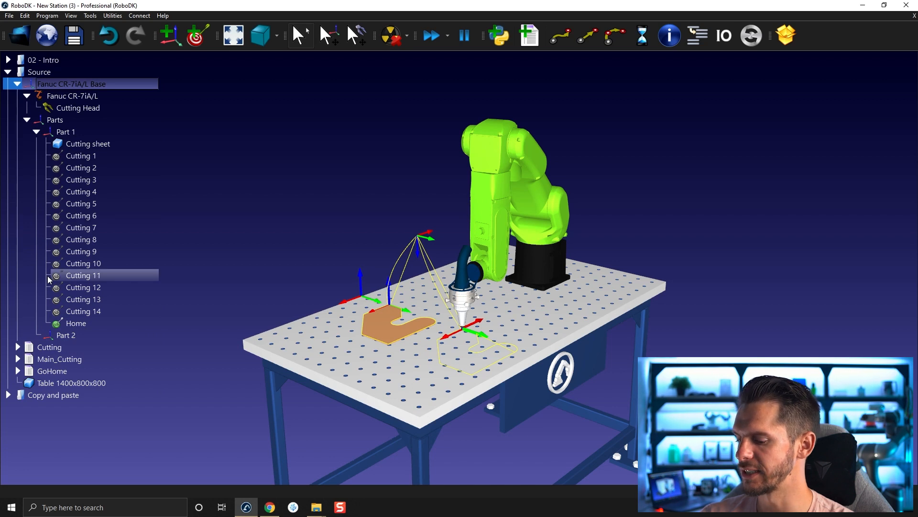
{"action": "left_click", "coordinate": [66, 335]}
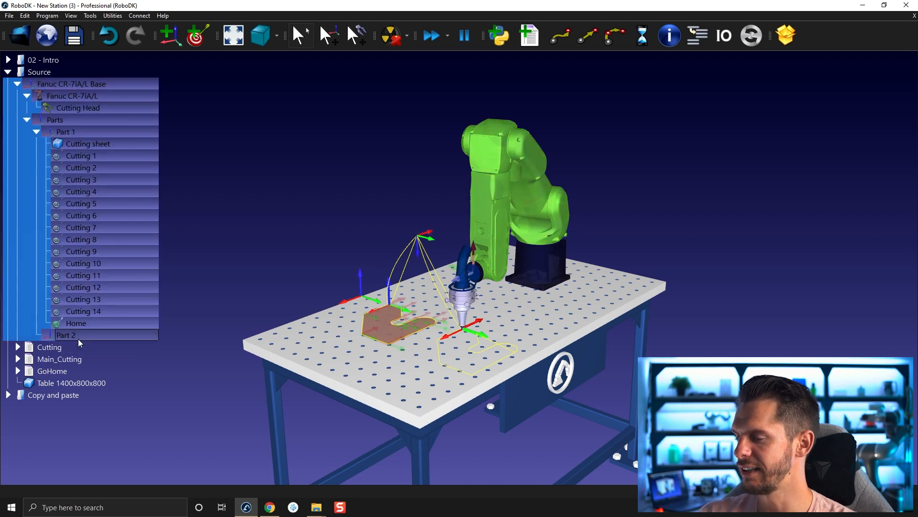
{"action": "mouse_move", "coordinate": [79, 343]}
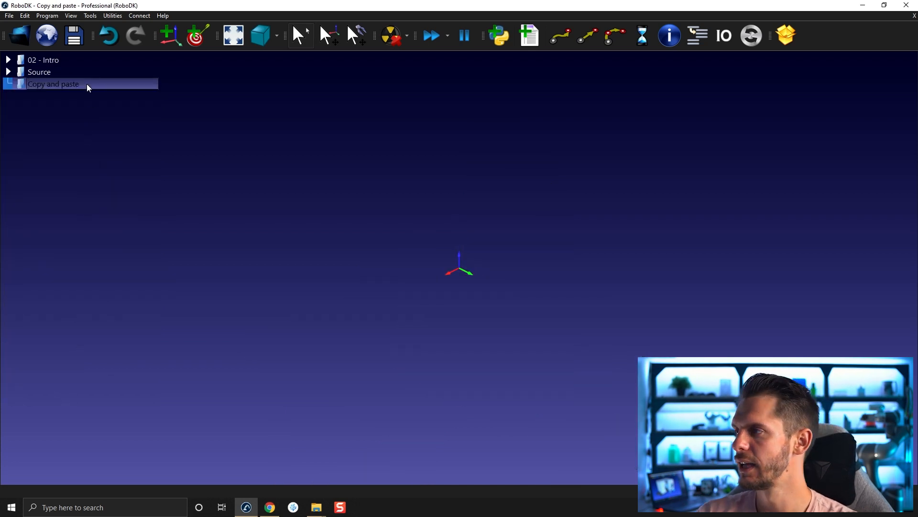
{"action": "left_click", "coordinate": [9, 84]}
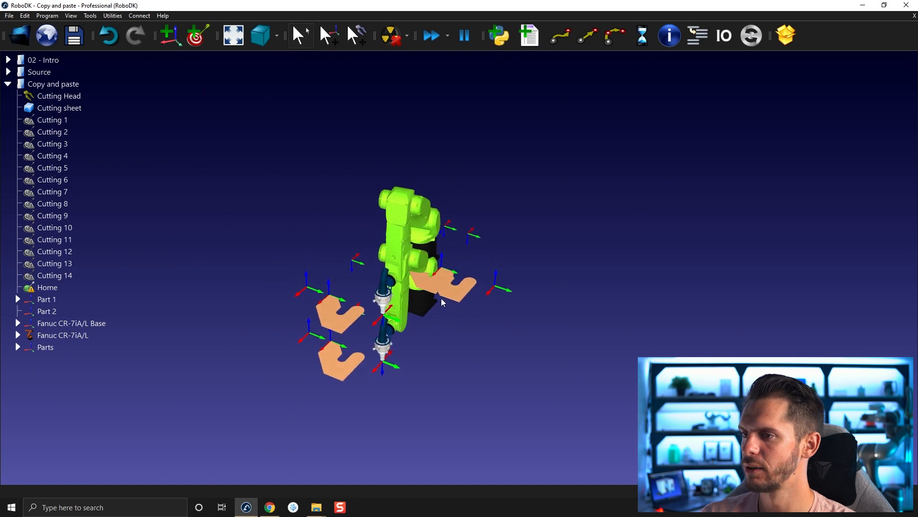
{"action": "mouse_move", "coordinate": [344, 355]}
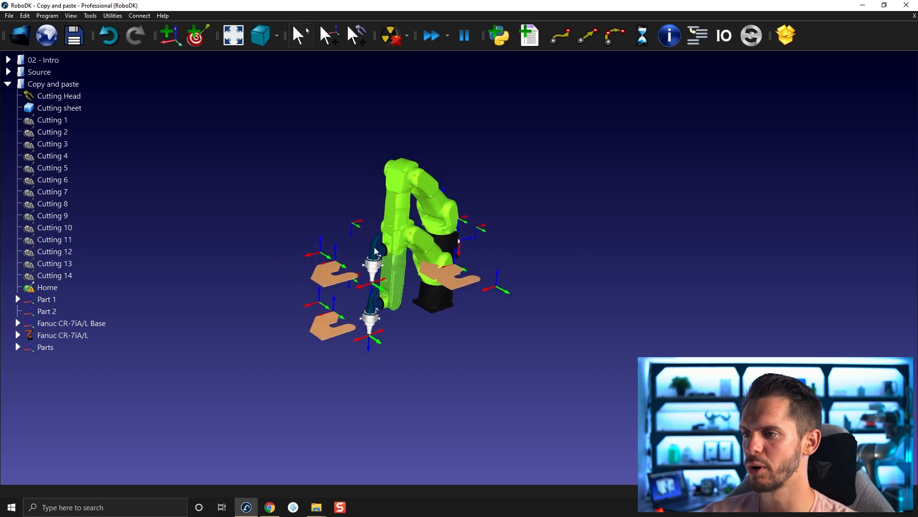
Step: Check the pasted Cutting 7 target and items, then return to the Source station
{"action": "left_click", "coordinate": [52, 191]}
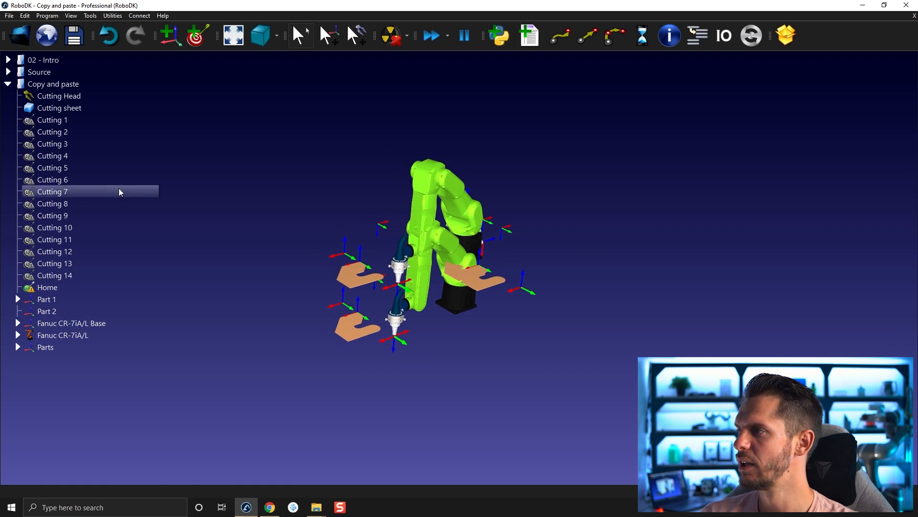
{"action": "left_click", "coordinate": [52, 191]}
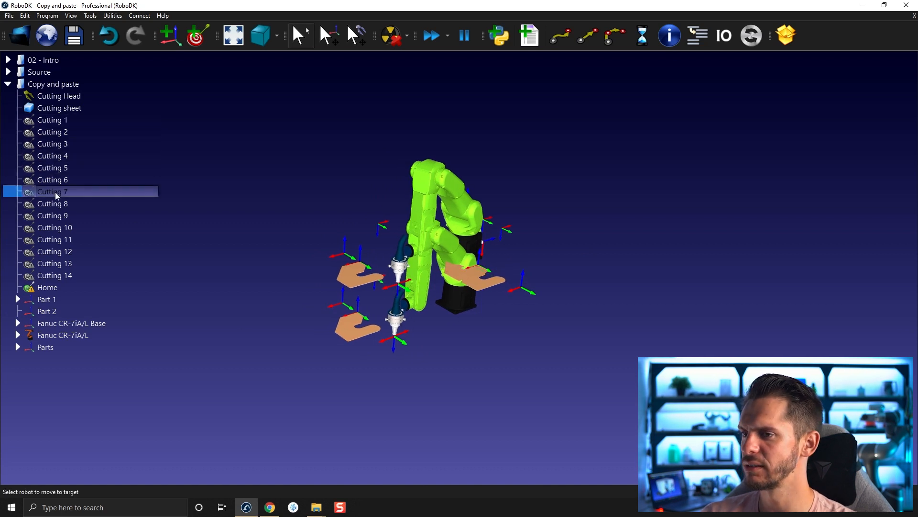
{"action": "left_click", "coordinate": [55, 251]}
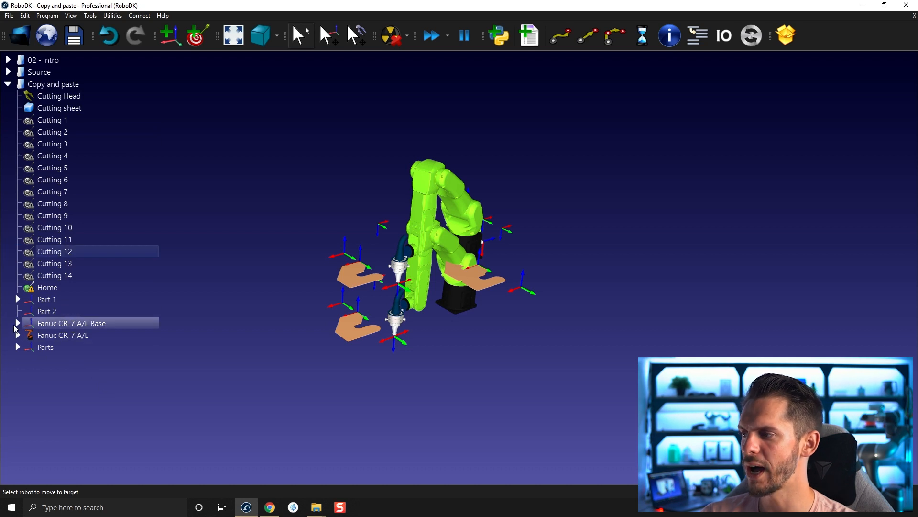
{"action": "left_click", "coordinate": [17, 323]}
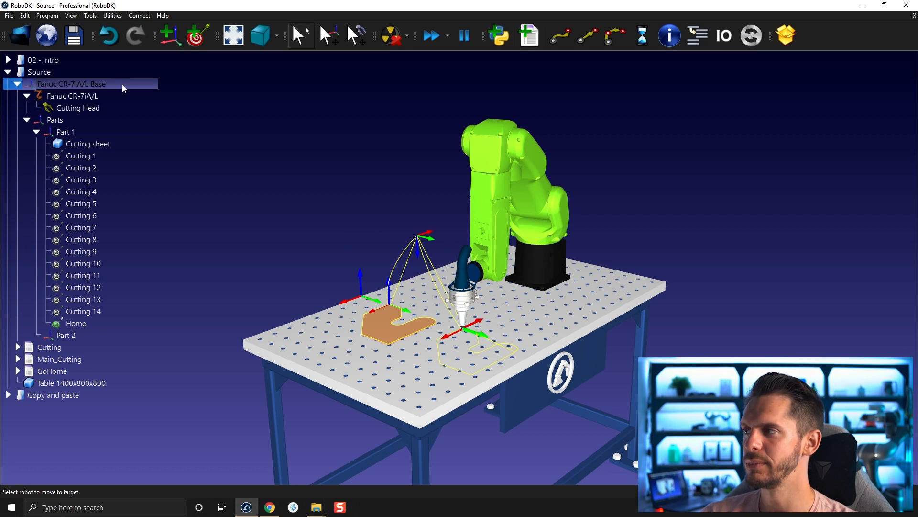
{"action": "mouse_move", "coordinate": [76, 85]}
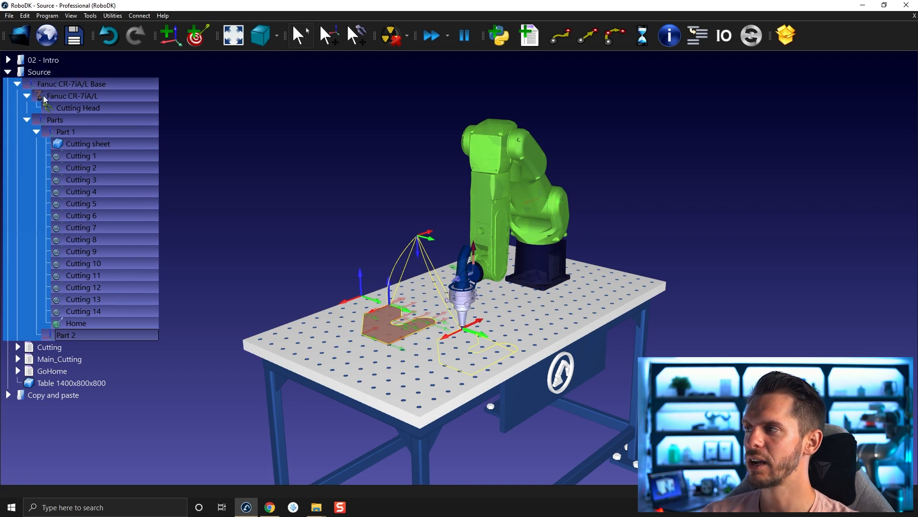
{"action": "mouse_move", "coordinate": [41, 119]}
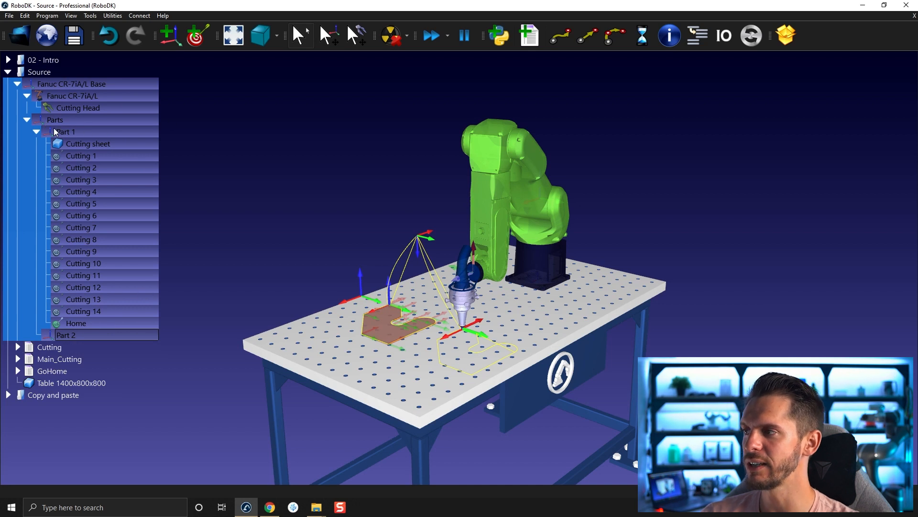
{"action": "mouse_move", "coordinate": [66, 135]}
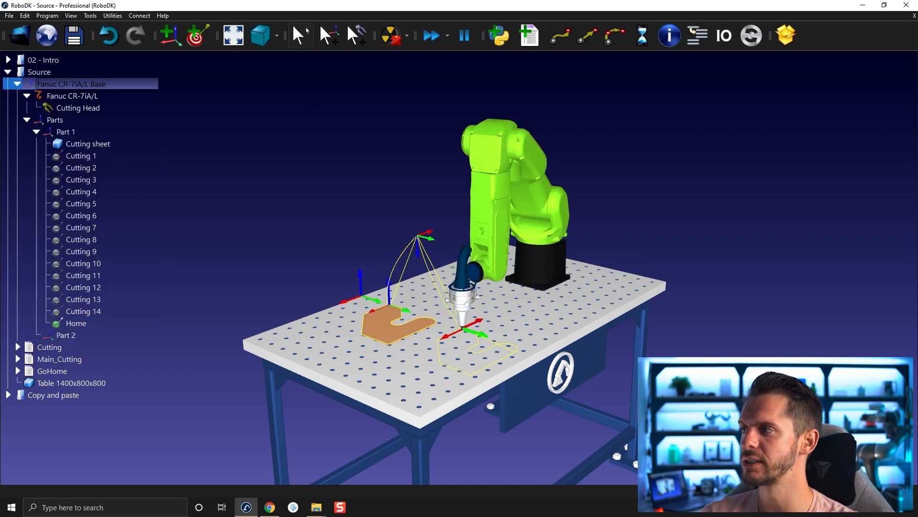
{"action": "mouse_move", "coordinate": [172, 262]}
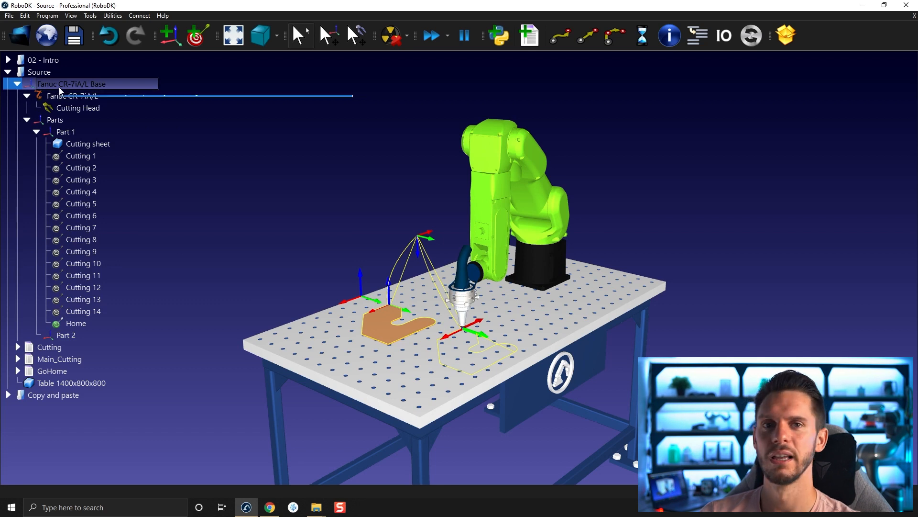
Step: Paste the Fanuc CR-7iA/L Base nested into Copy and paste, delete loose items and expand its tree
{"action": "left_click", "coordinate": [53, 394]}
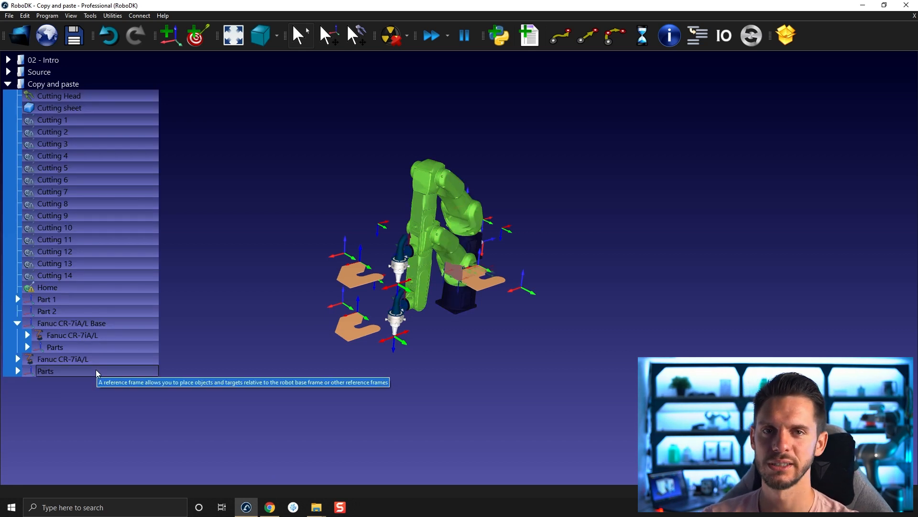
{"action": "left_click", "coordinate": [9, 84]}
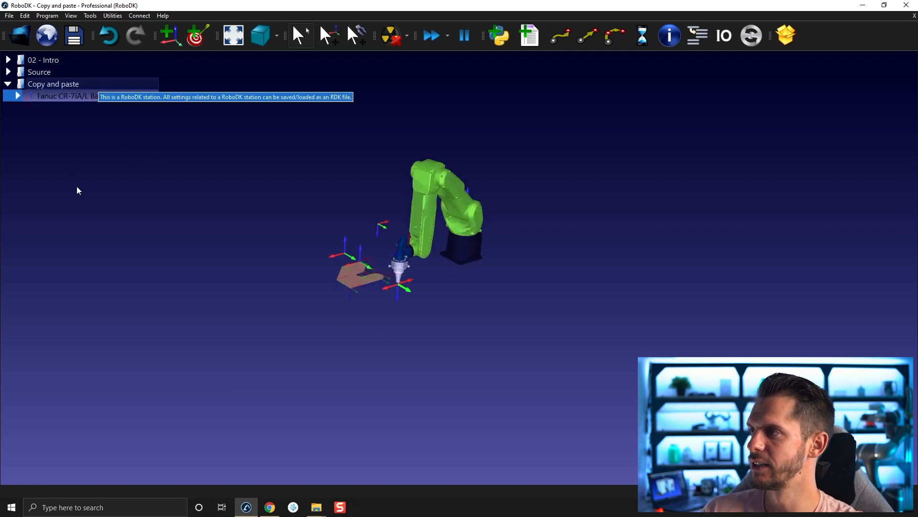
{"action": "left_click", "coordinate": [17, 96]}
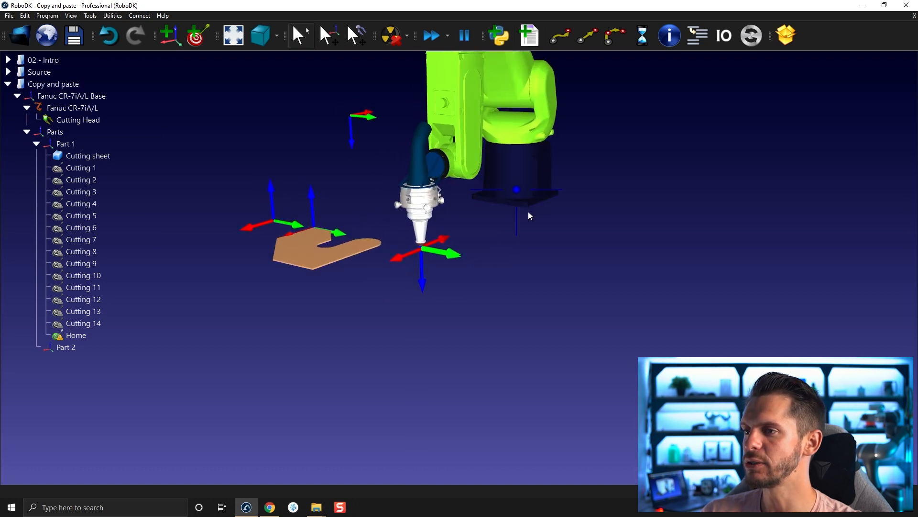
{"action": "right_click", "coordinate": [80, 202]}
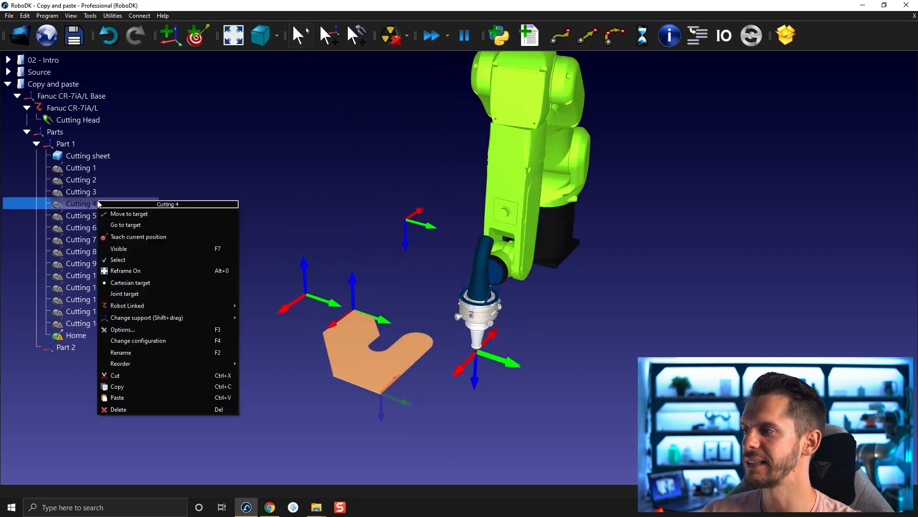
{"action": "mouse_move", "coordinate": [126, 305]}
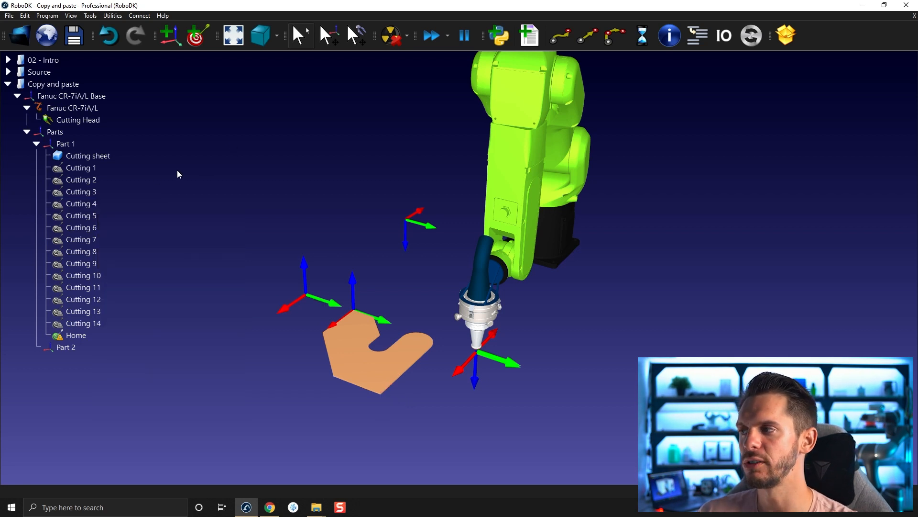
Step: Link targets Cutting 1 through Home to the Fanuc CR-7iA/L robot
{"action": "left_click", "coordinate": [80, 168]}
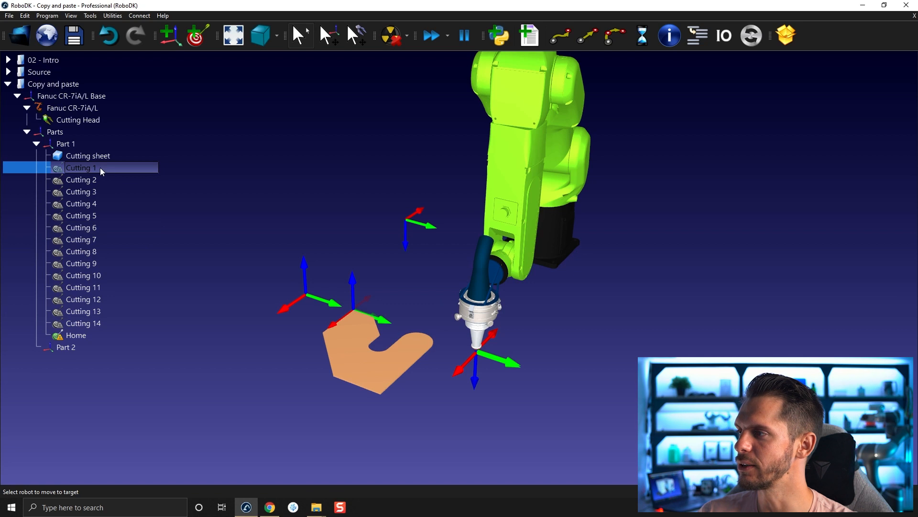
{"action": "left_click", "coordinate": [75, 335]}
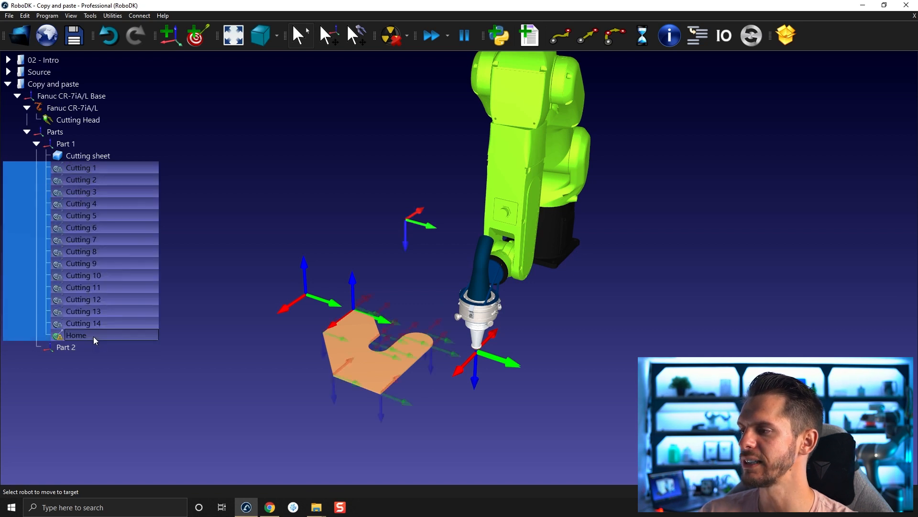
{"action": "mouse_move", "coordinate": [77, 335]}
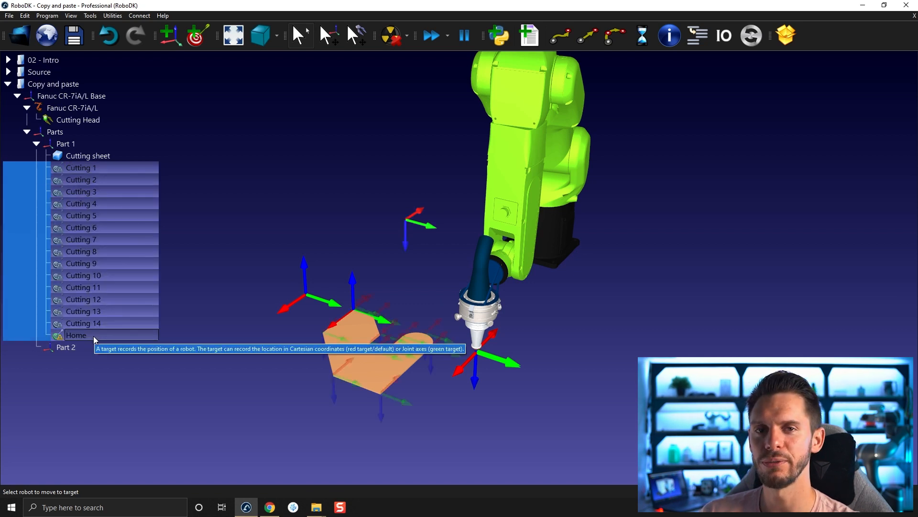
{"action": "right_click", "coordinate": [94, 339]}
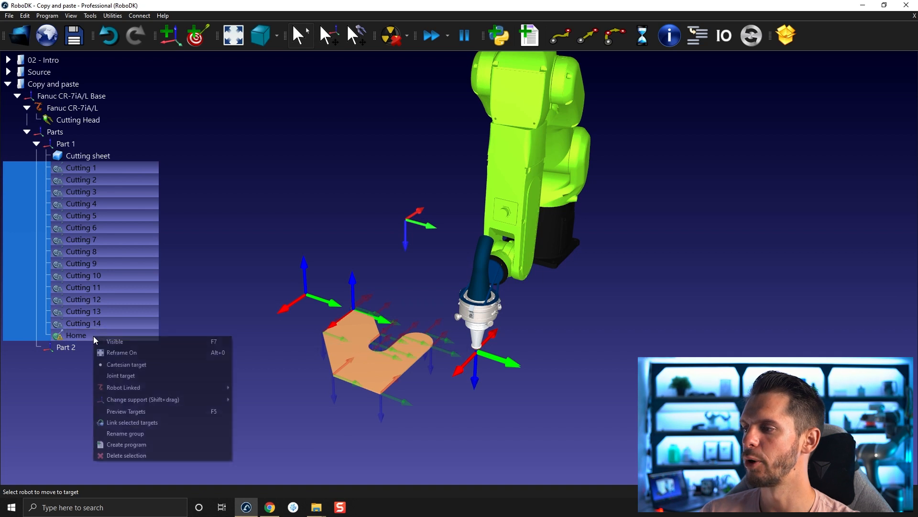
{"action": "mouse_move", "coordinate": [141, 388]}
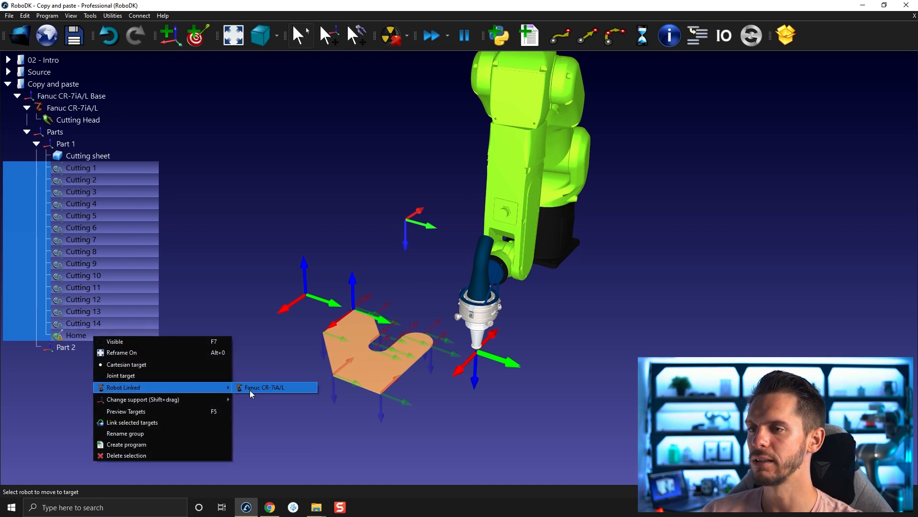
{"action": "left_click", "coordinate": [263, 387]}
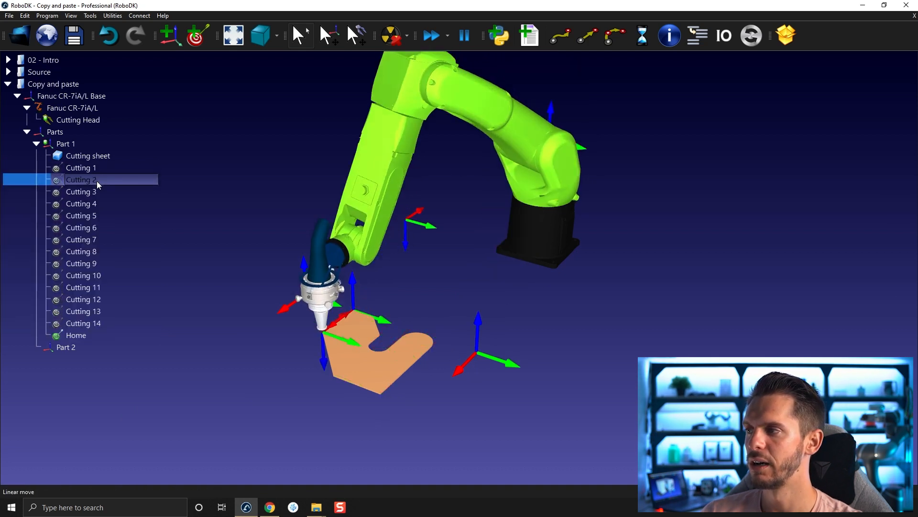
Step: Move the robot to Cutting 5, 2, 3 and 4 to verify it reaches the linked targets
{"action": "left_click", "coordinate": [80, 215]}
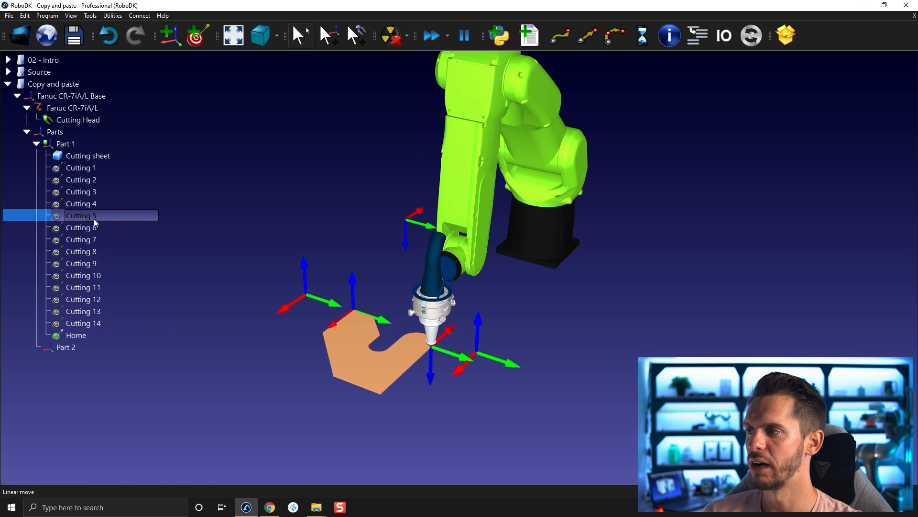
{"action": "left_click", "coordinate": [80, 179]}
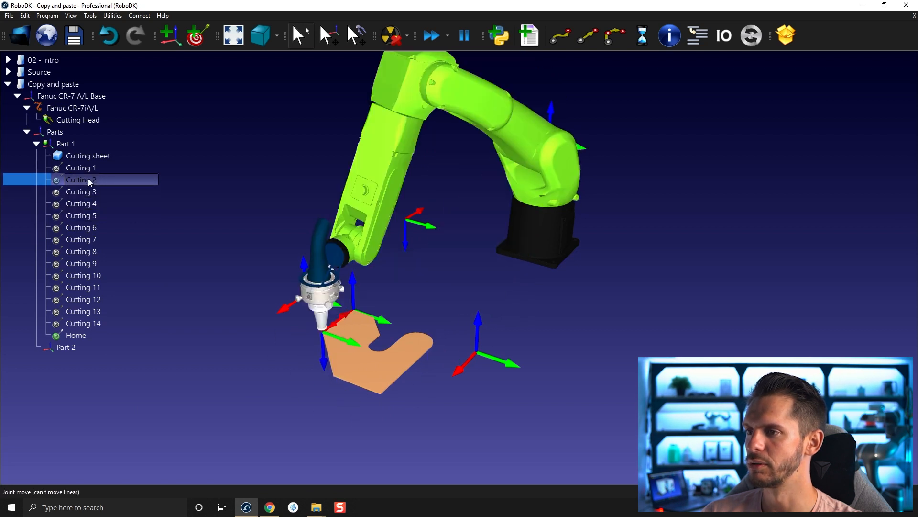
{"action": "left_click", "coordinate": [80, 191]}
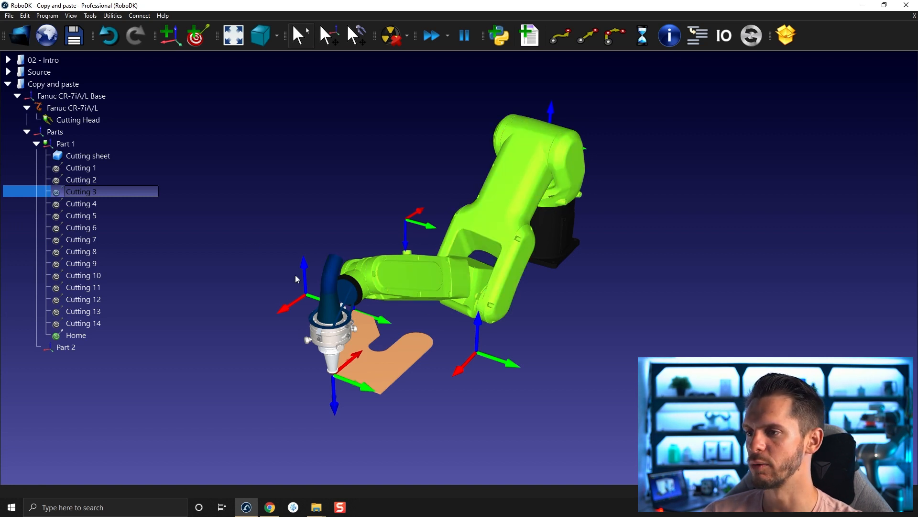
{"action": "left_click", "coordinate": [80, 179]}
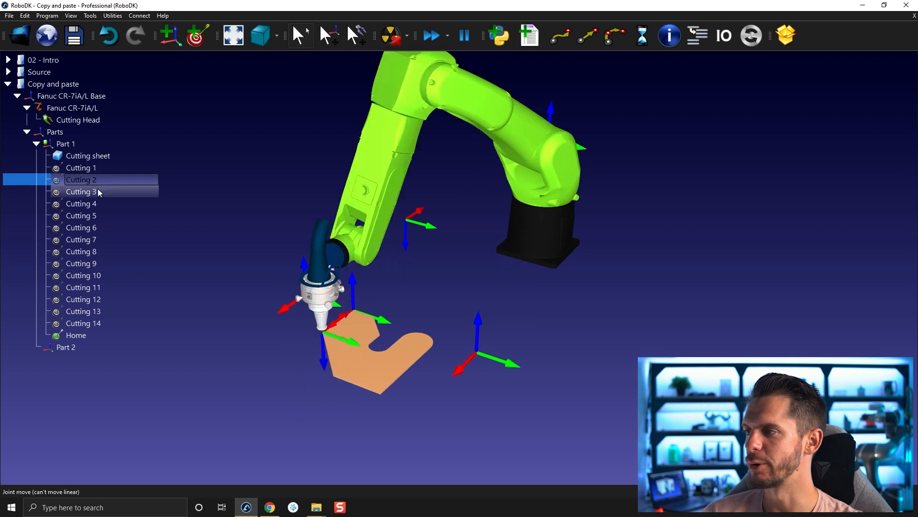
{"action": "left_click", "coordinate": [80, 203]}
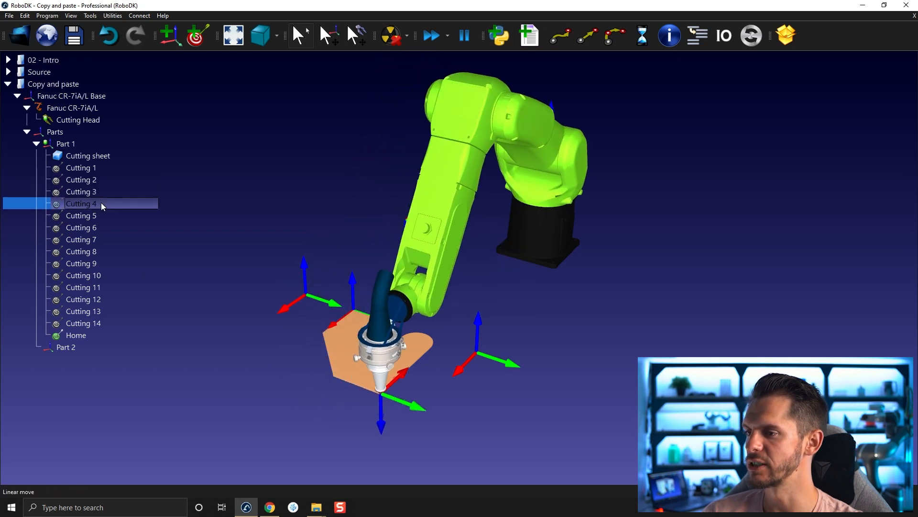
{"action": "mouse_move", "coordinate": [260, 335]}
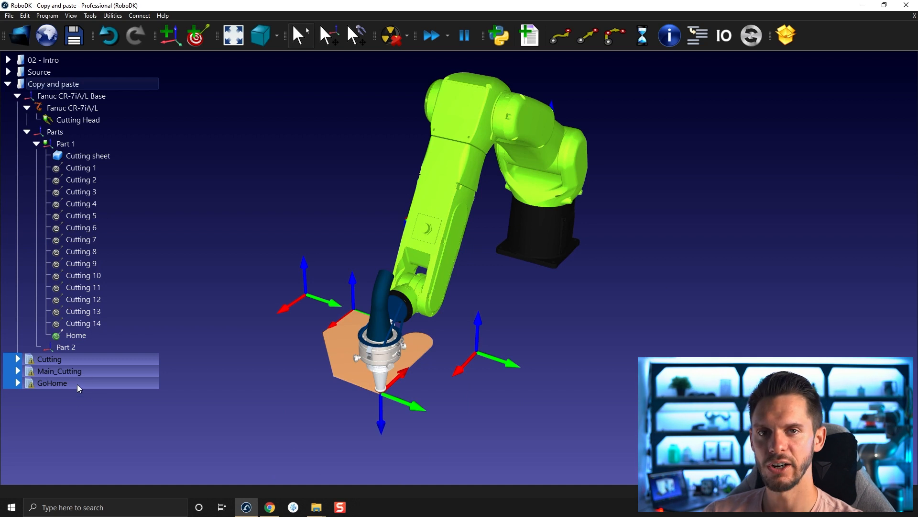
Step: Run the pasted Cutting program, dismiss the 'Robot is undefined' warning and update each program
{"action": "right_click", "coordinate": [49, 359]}
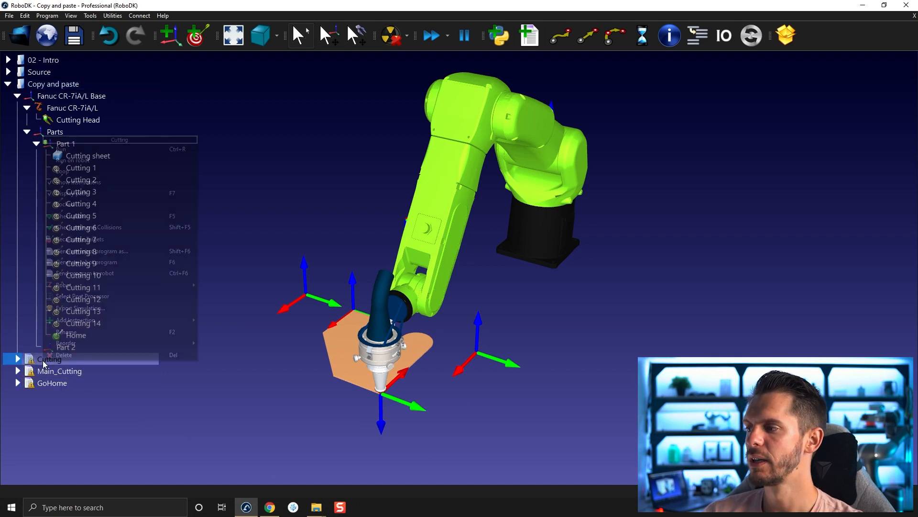
{"action": "mouse_move", "coordinate": [63, 285]}
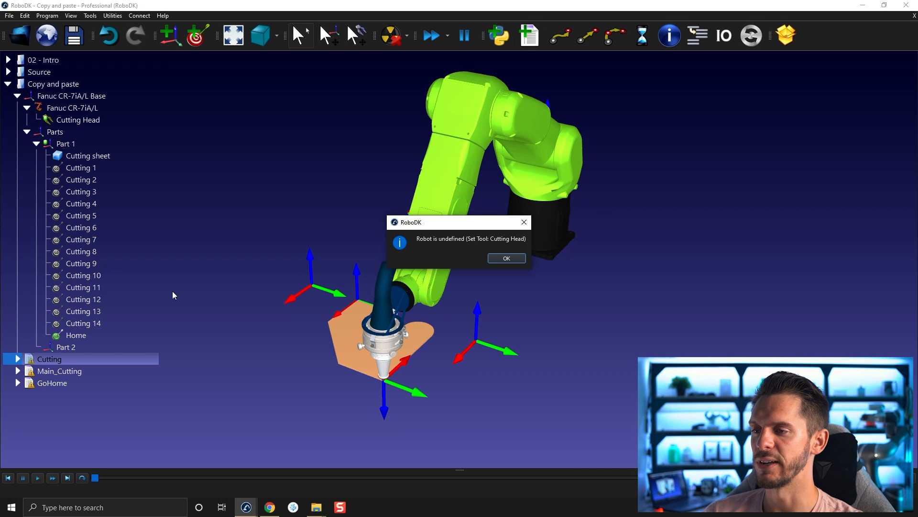
{"action": "mouse_move", "coordinate": [501, 255]}
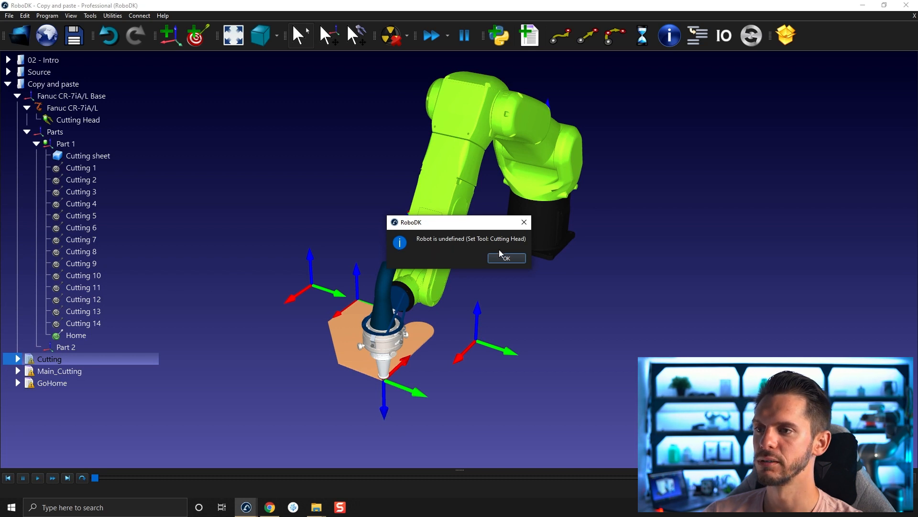
{"action": "left_click", "coordinate": [505, 259]}
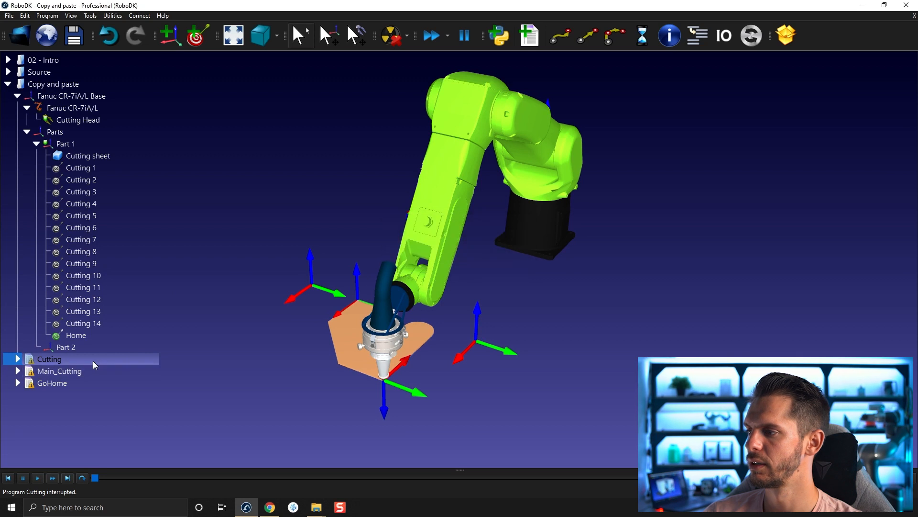
{"action": "right_click", "coordinate": [49, 358]}
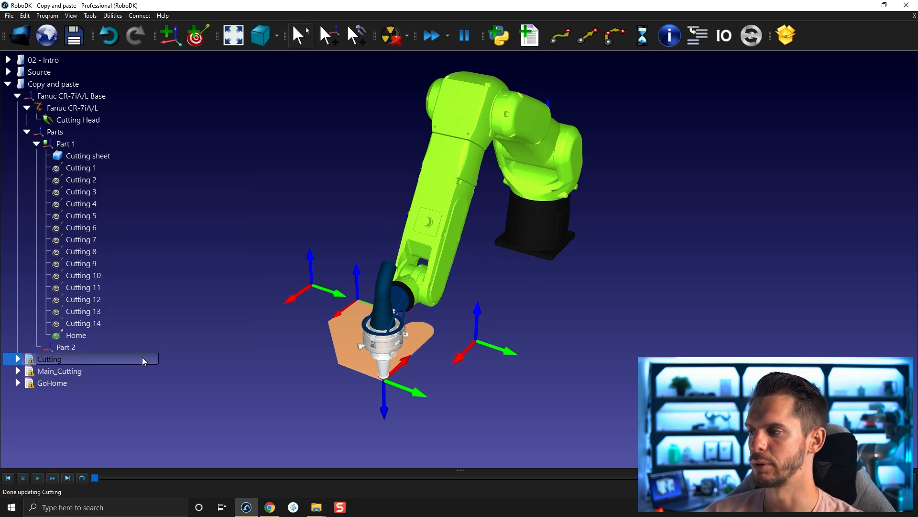
{"action": "right_click", "coordinate": [52, 383]}
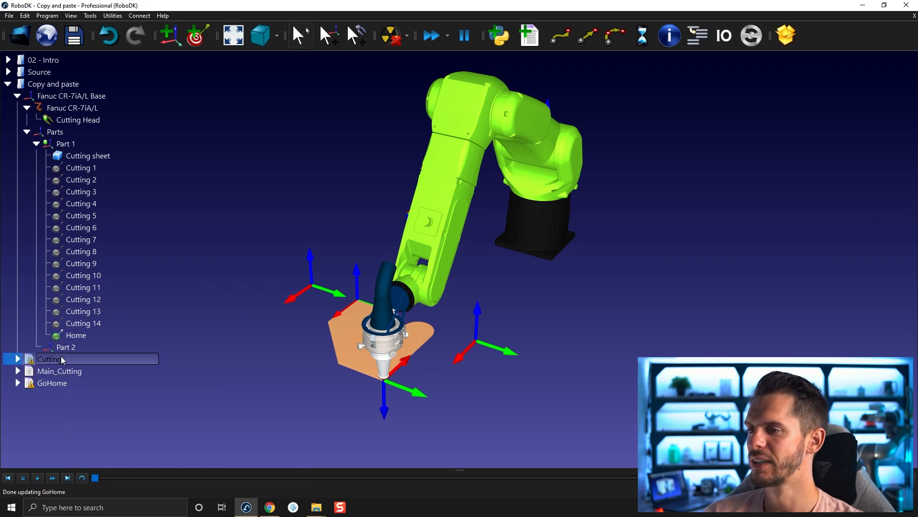
Step: Run Cutting, dismiss the undefined target message and relink the tool-setting and Cutting 1 moves
{"action": "key", "text": "Return"}
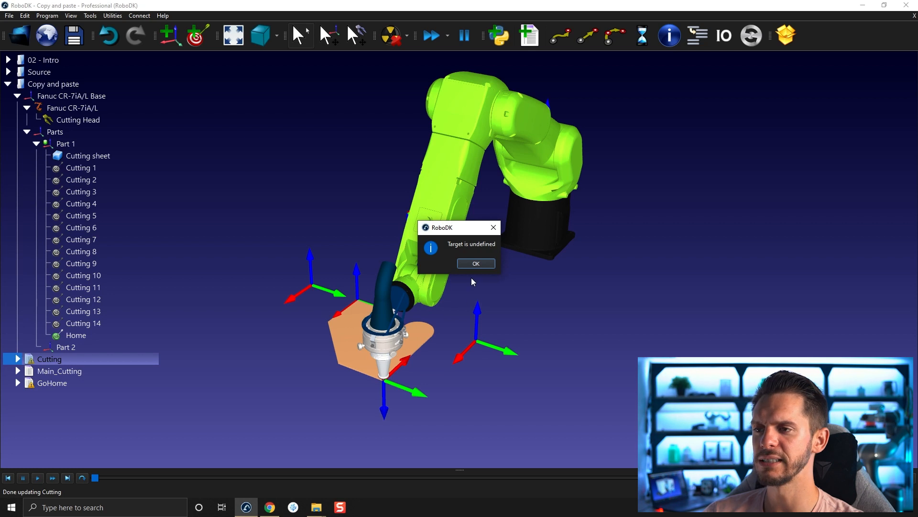
{"action": "left_click", "coordinate": [475, 263]}
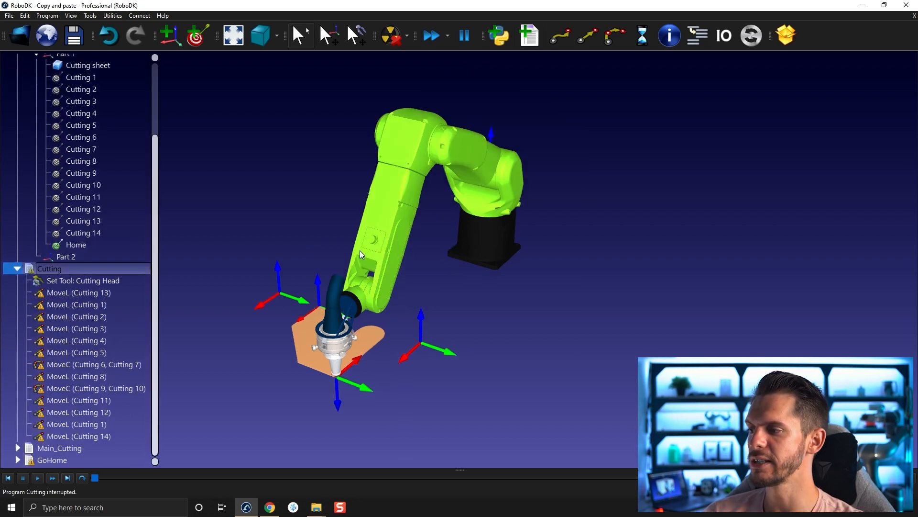
{"action": "left_click", "coordinate": [77, 293]}
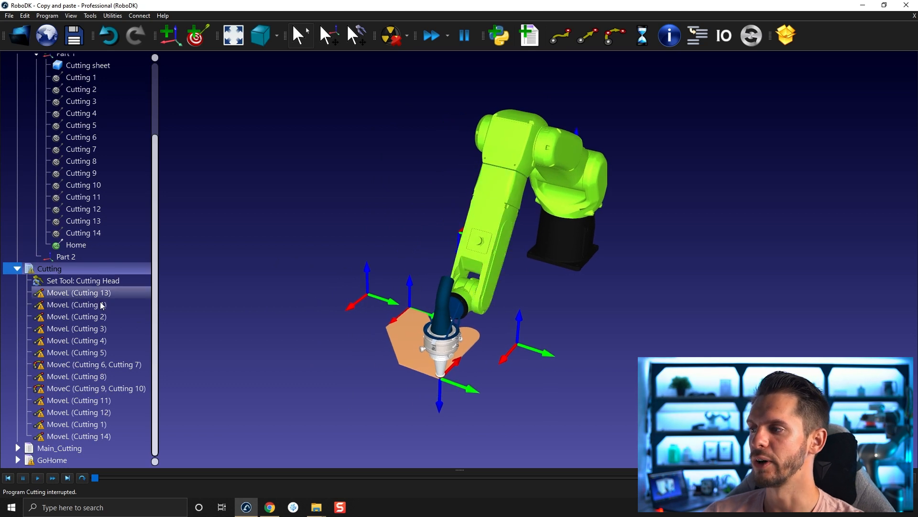
{"action": "left_click", "coordinate": [82, 281]}
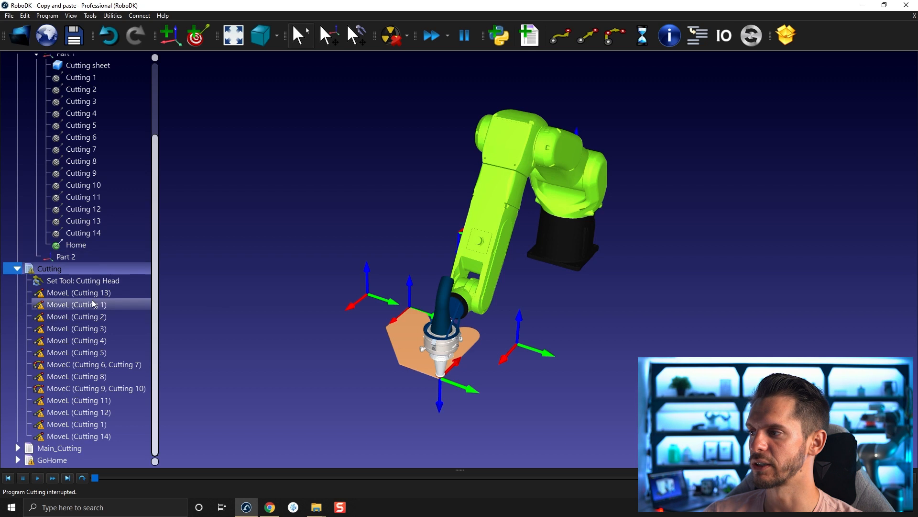
{"action": "right_click", "coordinate": [83, 280]}
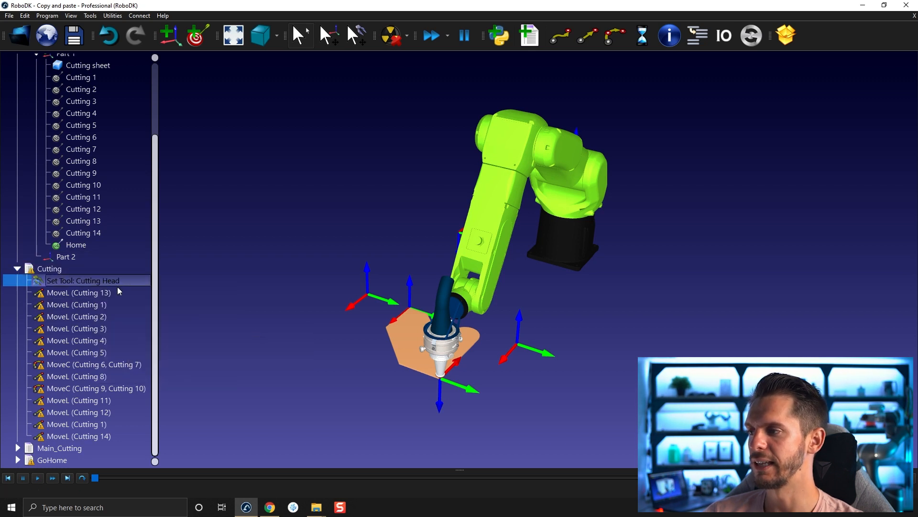
{"action": "right_click", "coordinate": [77, 293]}
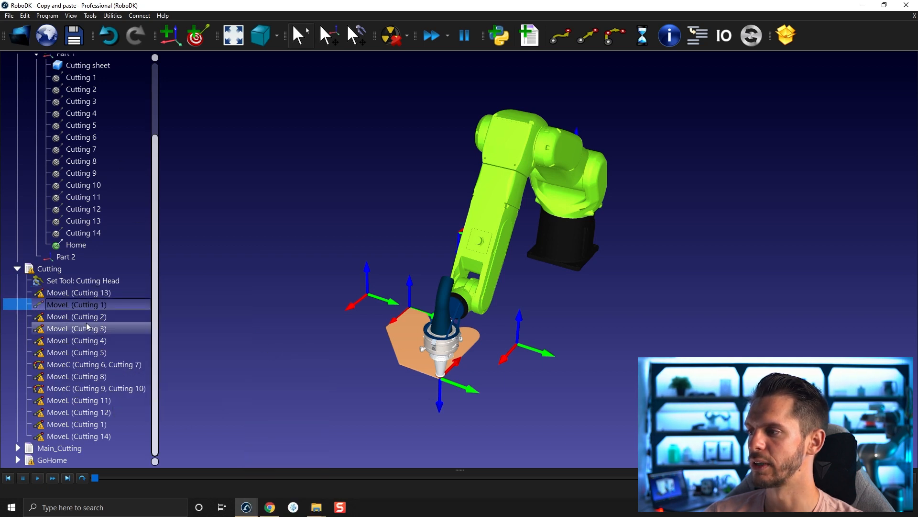
Step: Relink the Cutting 3, 4, 5, 8 and 14 moves to Part 1's targets as linear moves
{"action": "right_click", "coordinate": [77, 317]}
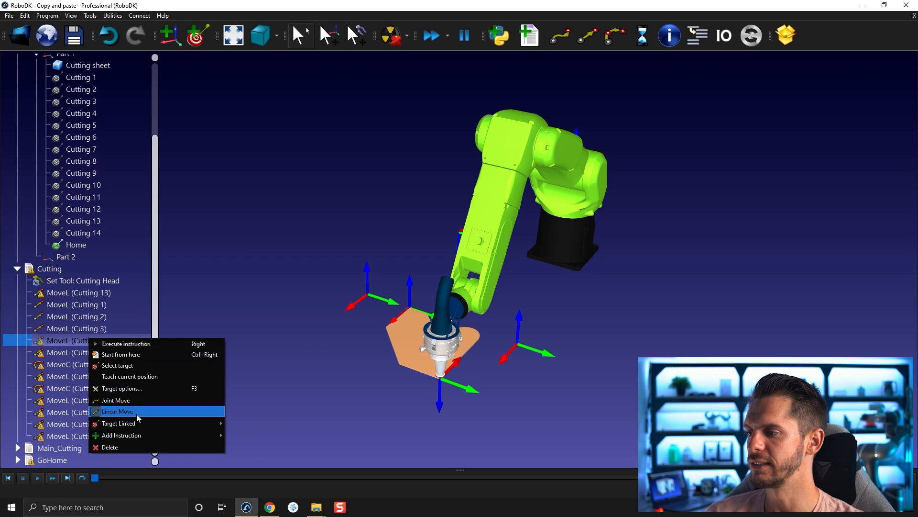
{"action": "left_click", "coordinate": [117, 411]}
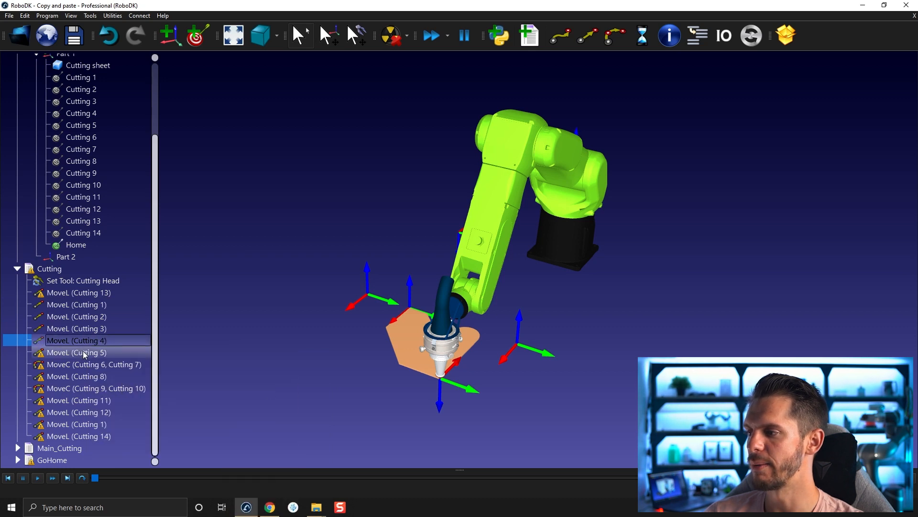
{"action": "right_click", "coordinate": [77, 352]}
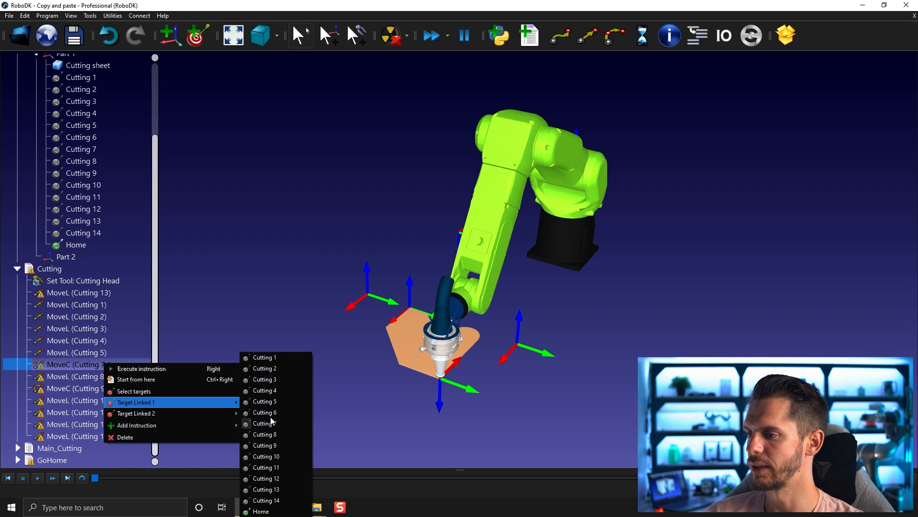
{"action": "mouse_move", "coordinate": [165, 414]}
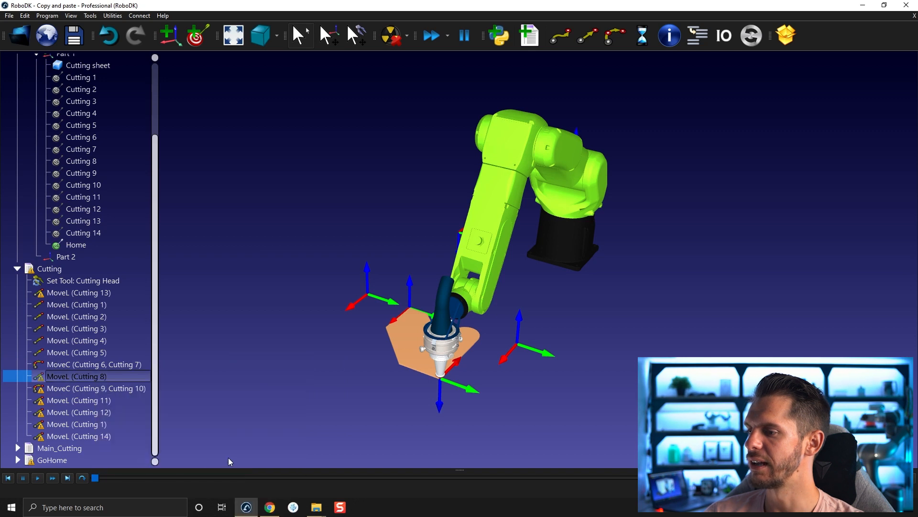
{"action": "right_click", "coordinate": [77, 376]}
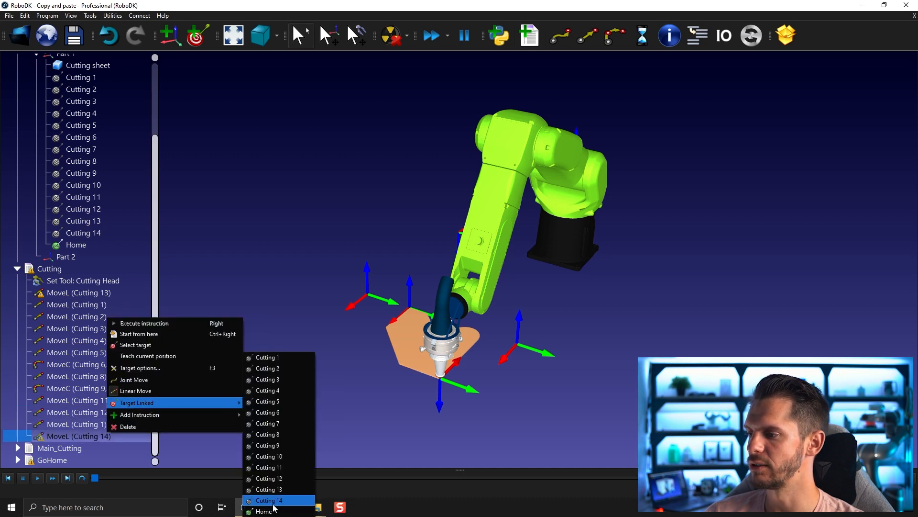
{"action": "left_click", "coordinate": [269, 500]}
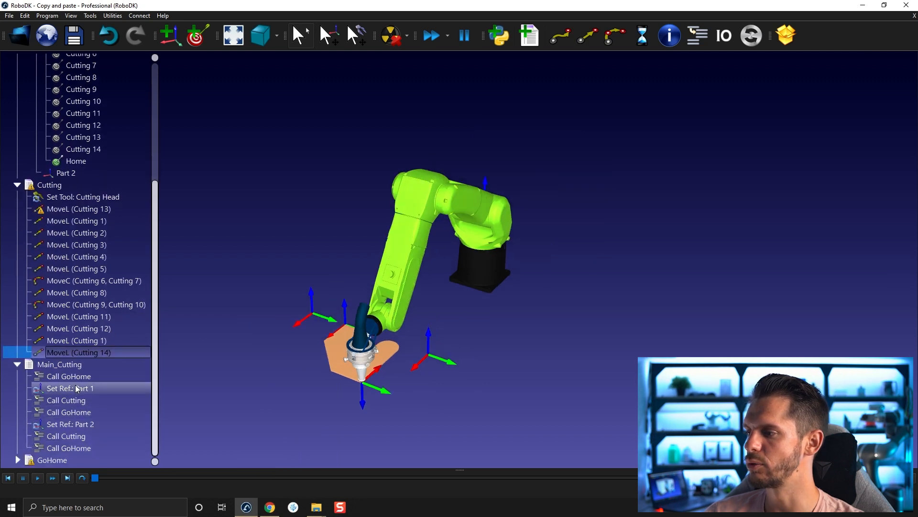
Step: Relink the Set Ref Part 1 instruction to its target in the copied station
{"action": "right_click", "coordinate": [70, 387]}
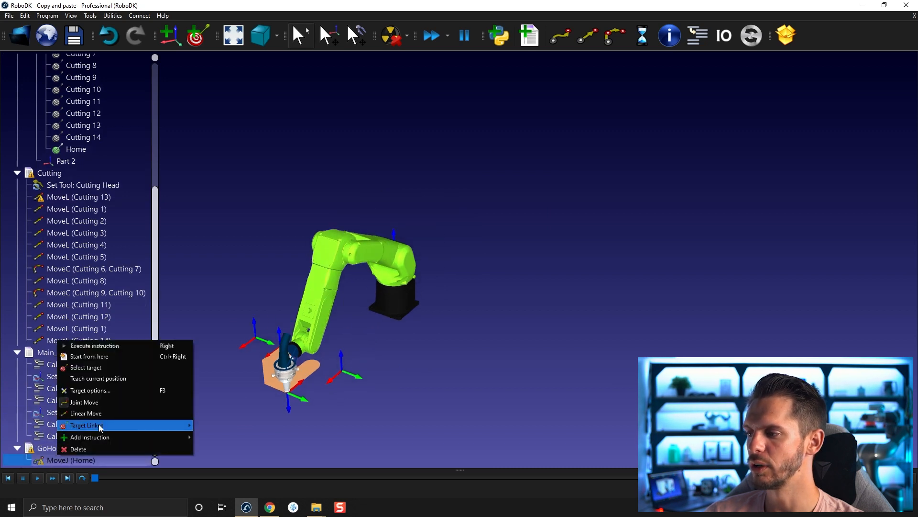
{"action": "mouse_move", "coordinate": [87, 424]}
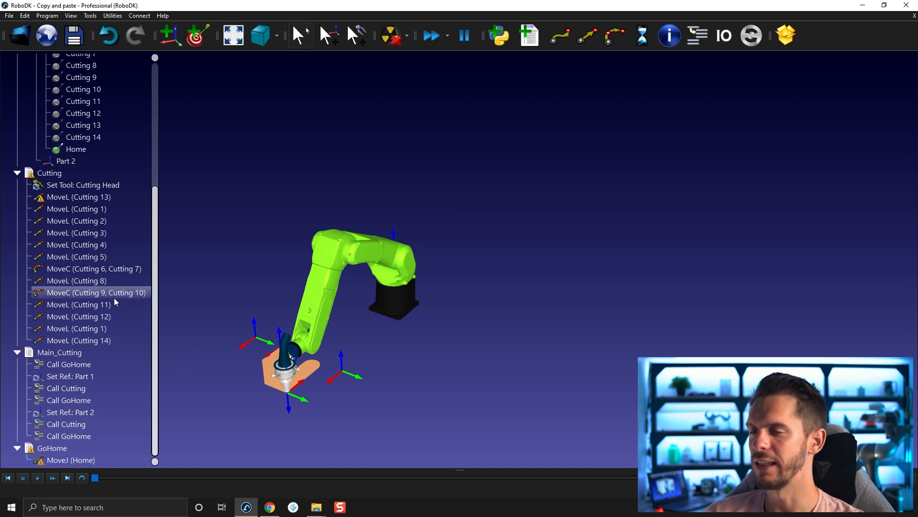
{"action": "left_click", "coordinate": [49, 173]}
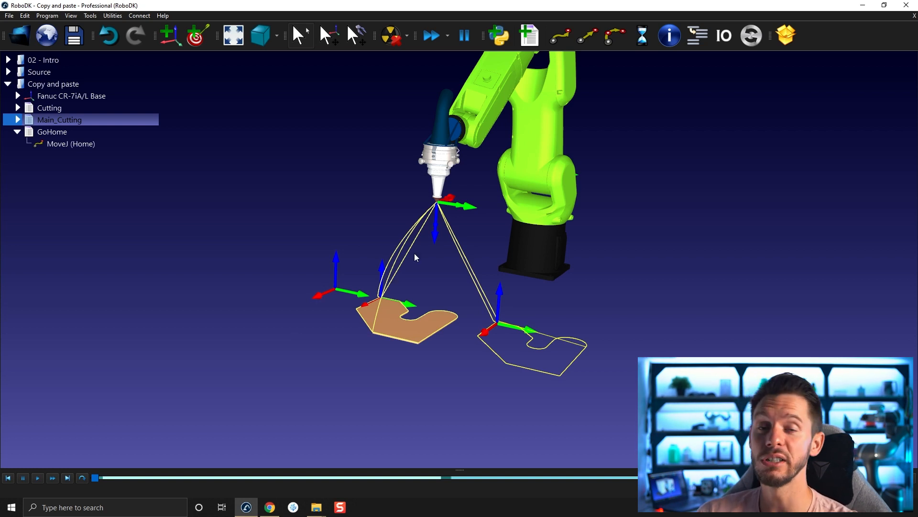
Step: Change the Fanuc robot's arm configuration after viewing both cut parts
{"action": "left_click_drag", "start_coordinate": [416, 257], "coordinate": [447, 238]}
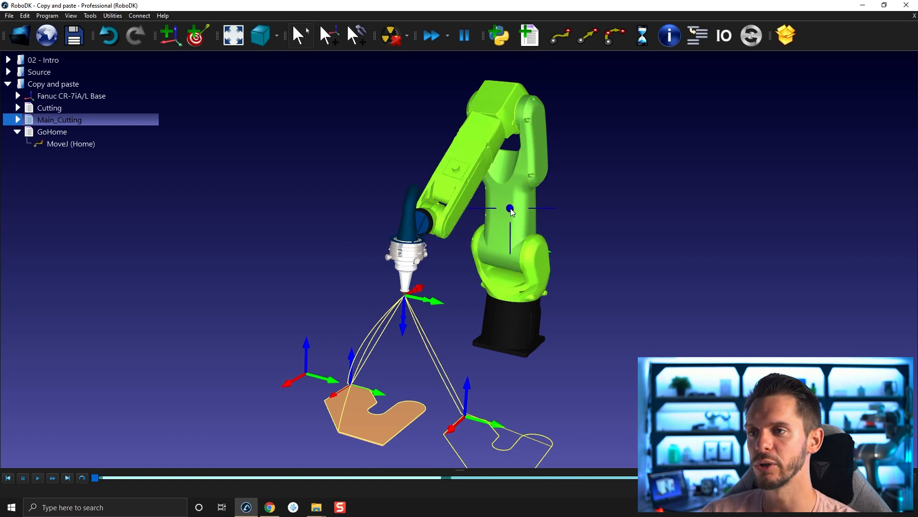
{"action": "right_click", "coordinate": [510, 209]}
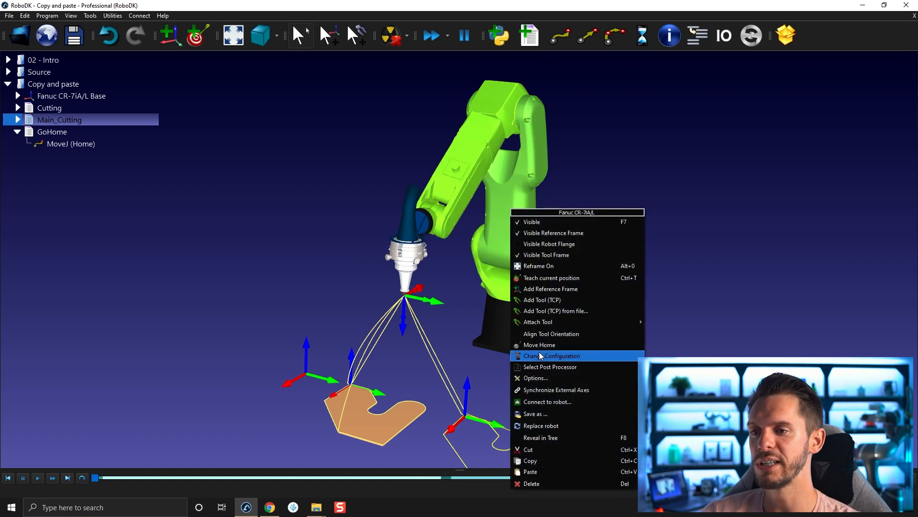
{"action": "left_click", "coordinate": [540, 345]}
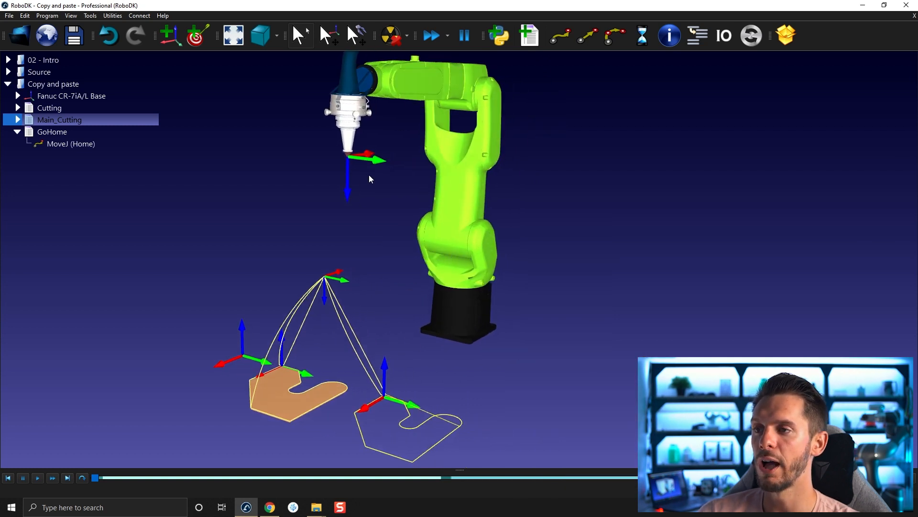
{"action": "mouse_move", "coordinate": [414, 106]}
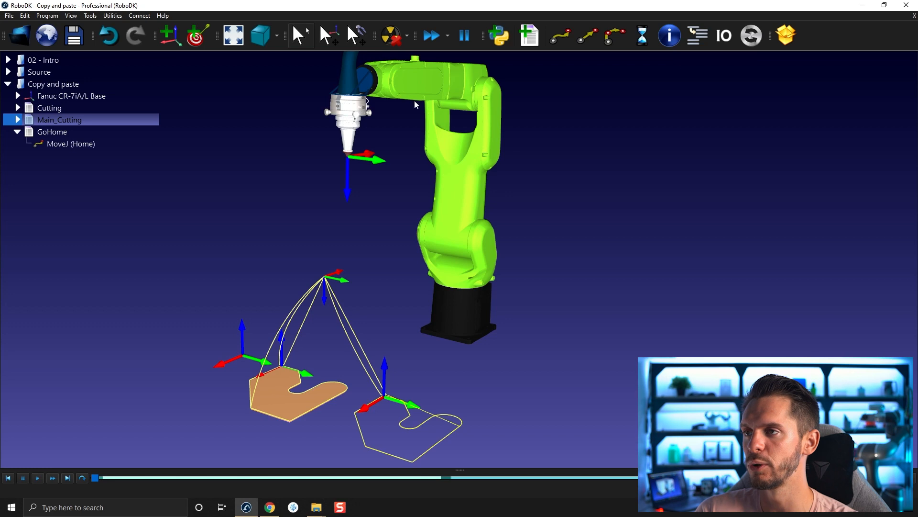